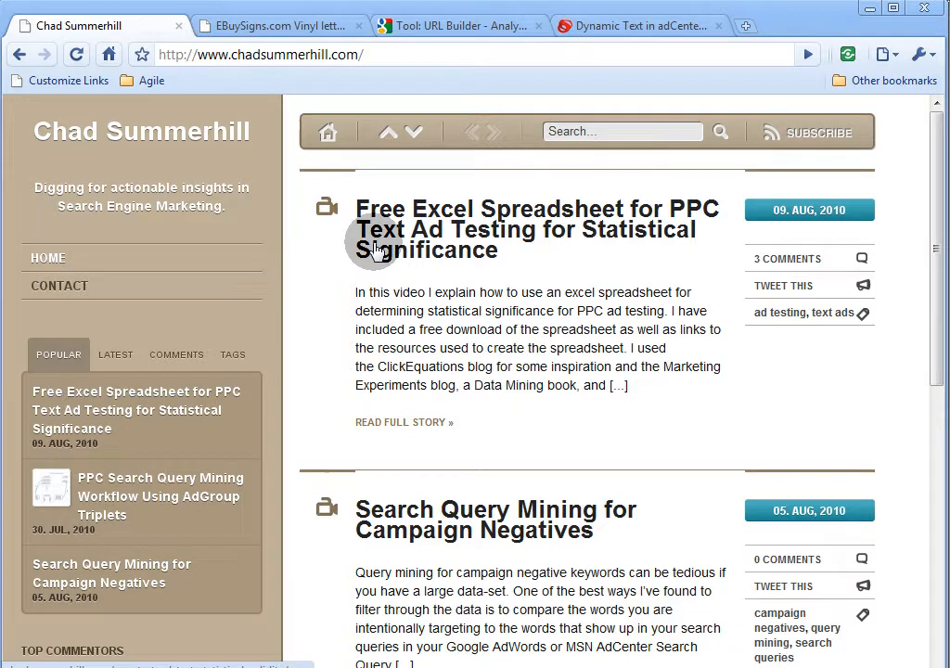
Inspect the untagged destination URLs of the first ad and the paused boat lettering ad
{"action": "left_click", "coordinate": [269, 25]}
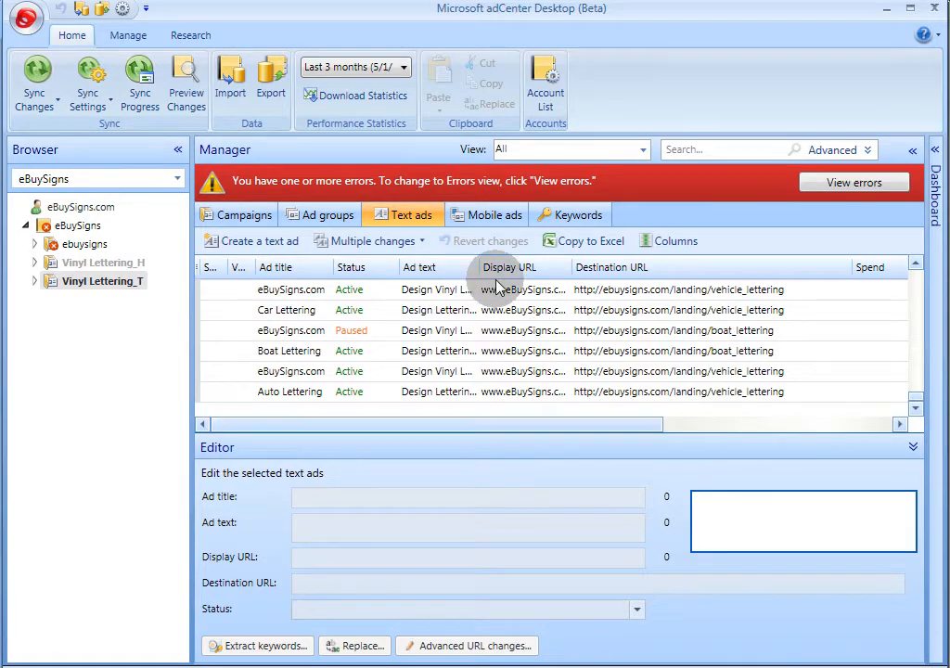
{"action": "mouse_move", "coordinate": [522, 316]}
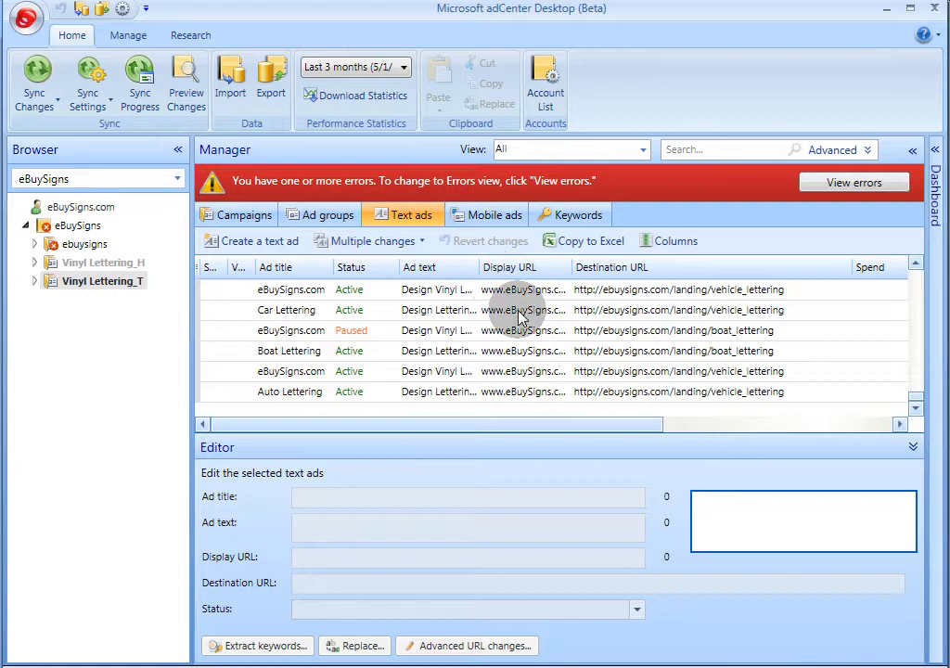
{"action": "left_click", "coordinate": [291, 289]}
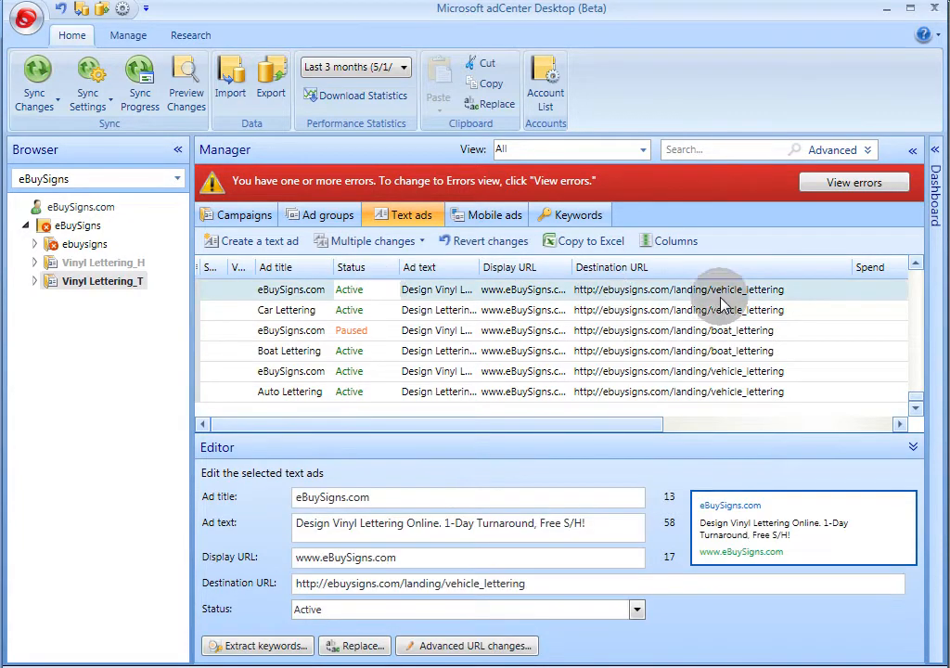
{"action": "mouse_move", "coordinate": [775, 304]}
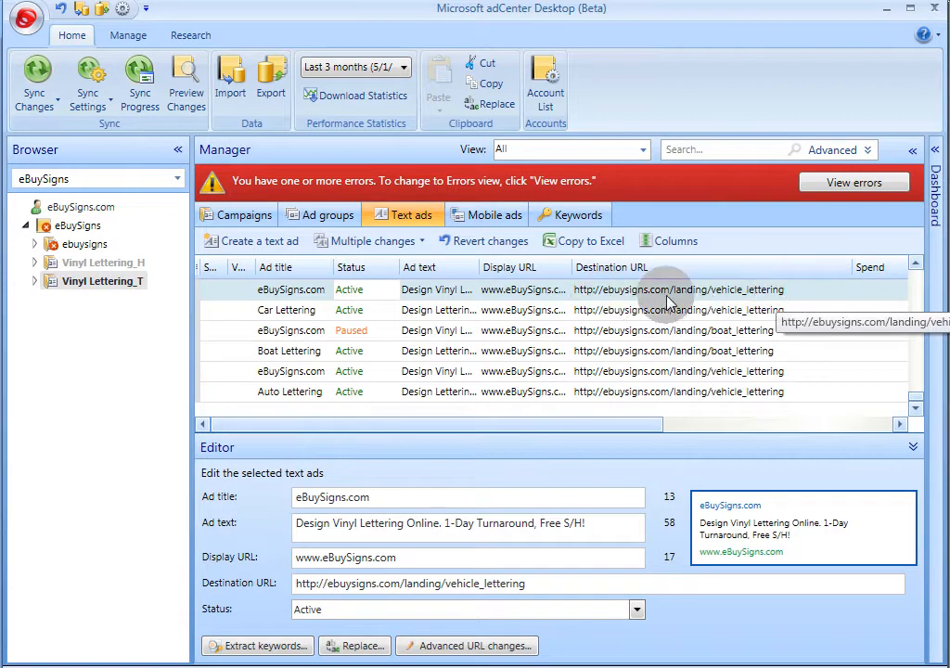
{"action": "mouse_move", "coordinate": [788, 299]}
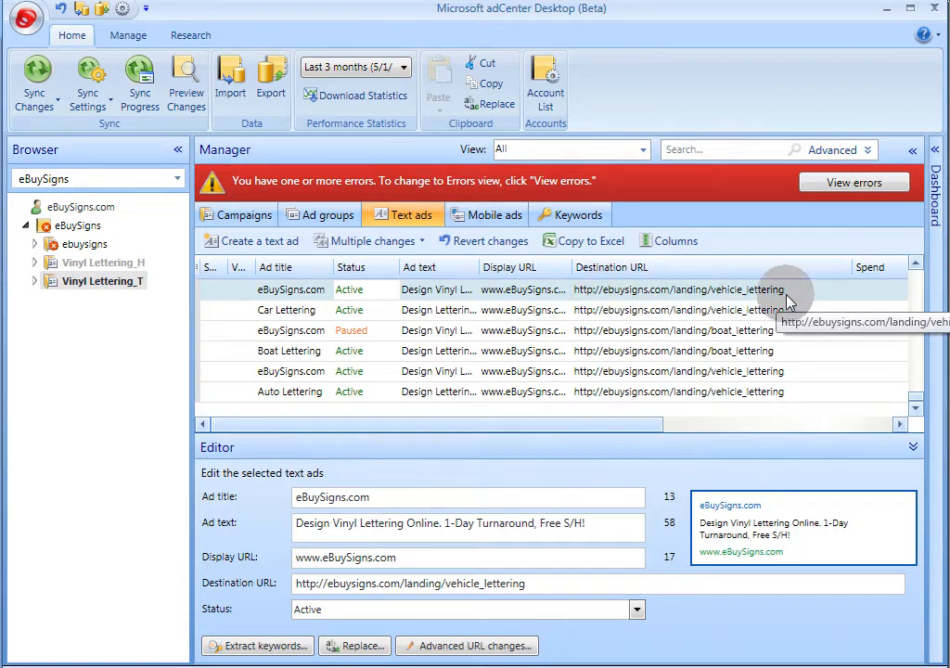
{"action": "mouse_move", "coordinate": [891, 300]}
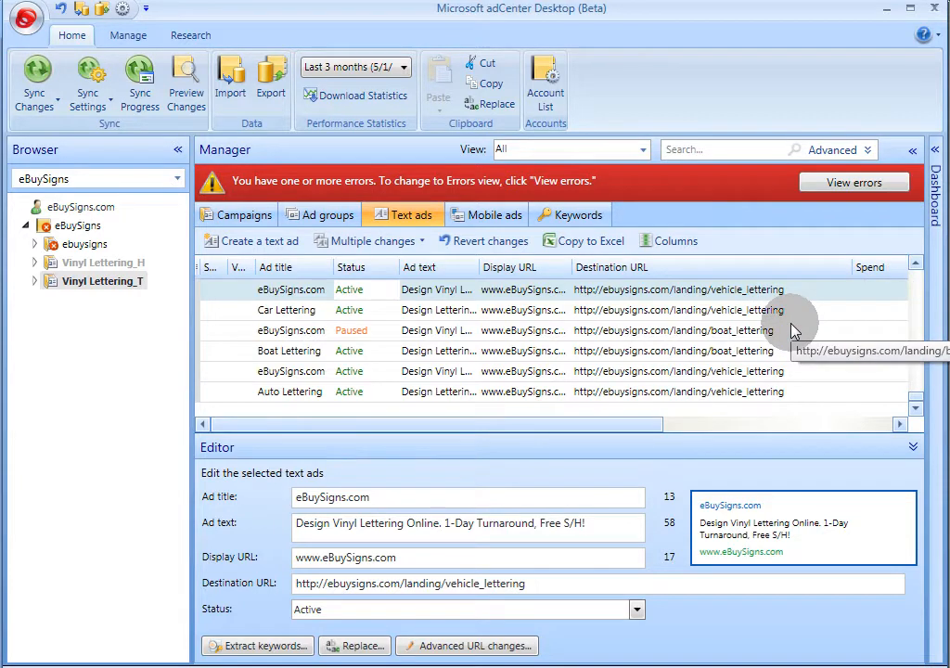
{"action": "left_click", "coordinate": [291, 330]}
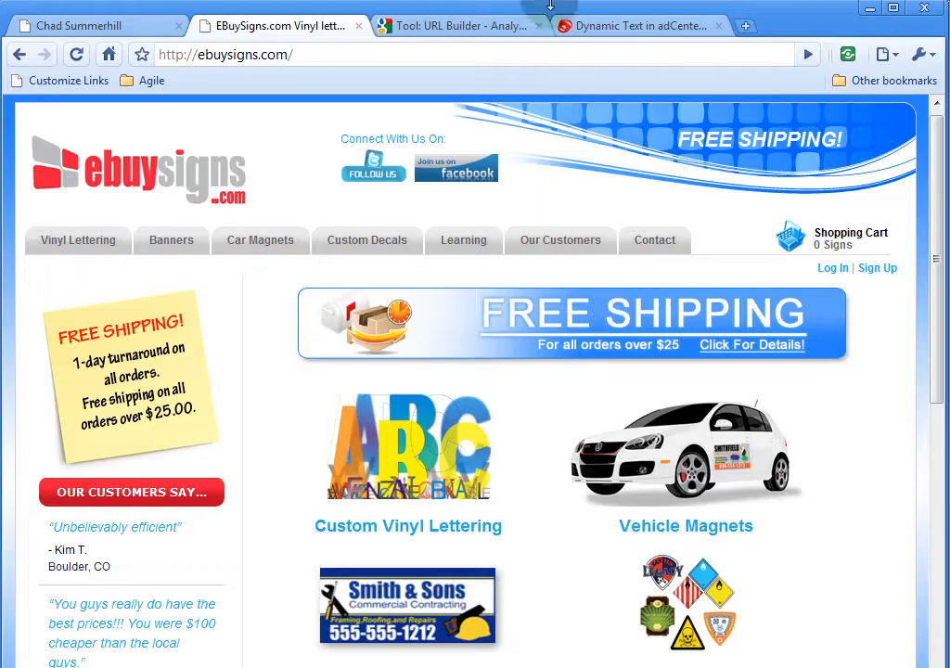
Review the URL Builder's window lettering URL, msn and cpc fields, and campaign content value
{"action": "left_click", "coordinate": [455, 25]}
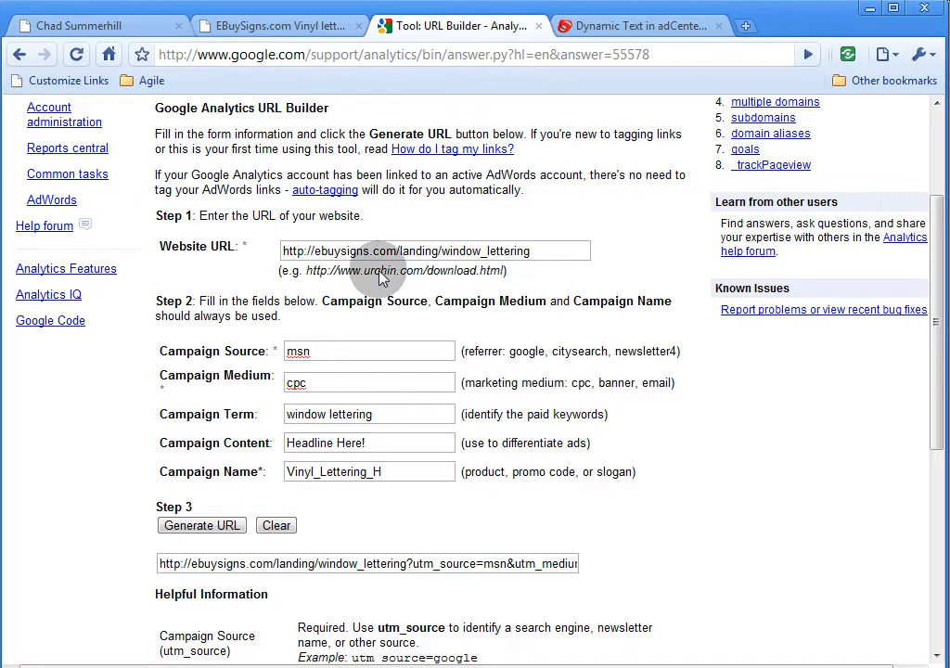
{"action": "mouse_move", "coordinate": [320, 315]}
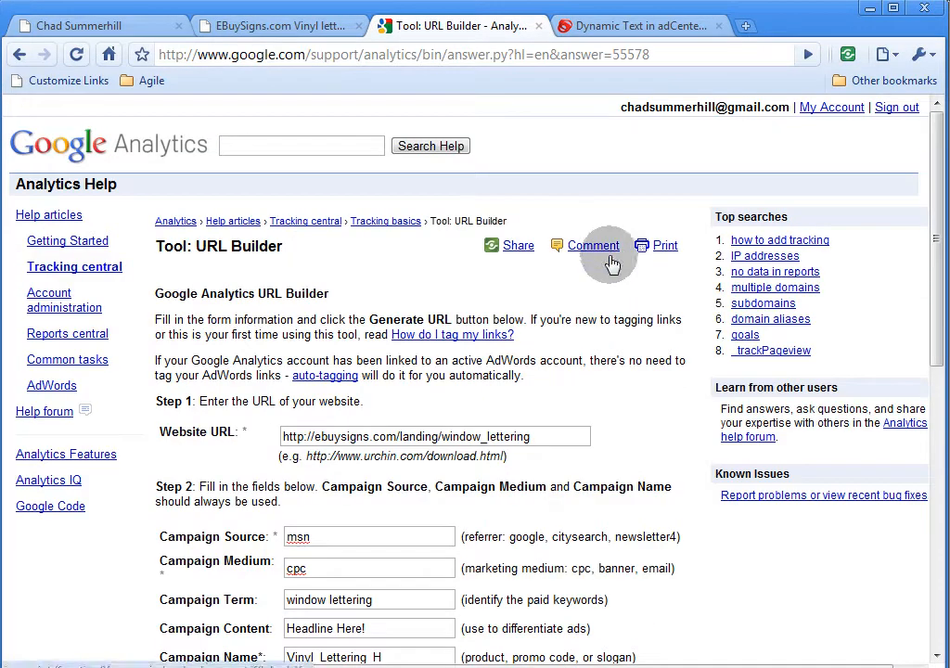
{"action": "scroll", "scroll_direction": "down", "scroll_amount": 3}
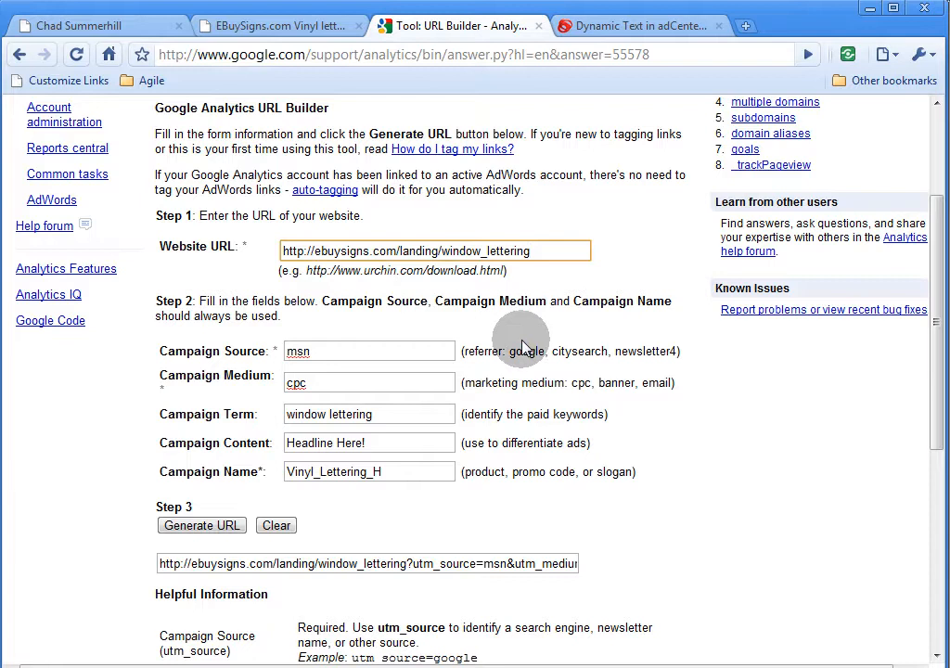
{"action": "mouse_move", "coordinate": [483, 336]}
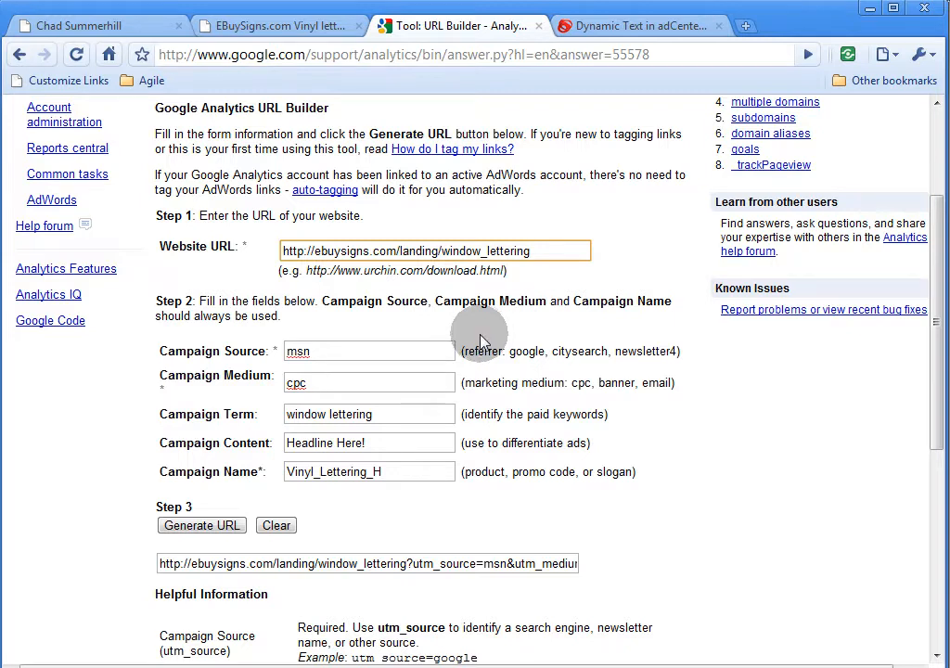
{"action": "mouse_move", "coordinate": [406, 272]}
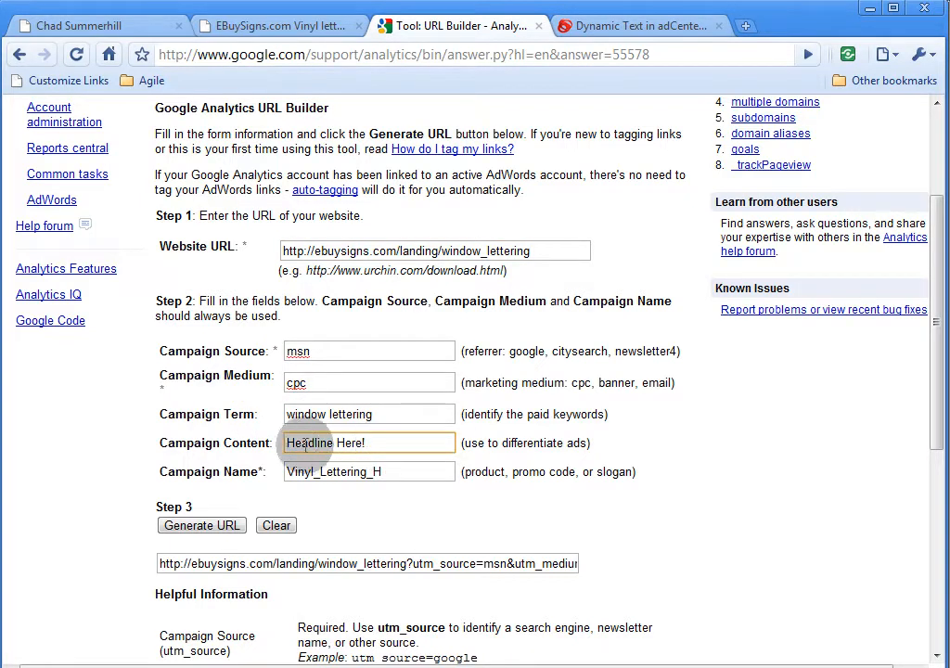
{"action": "double_click", "coordinate": [324, 442]}
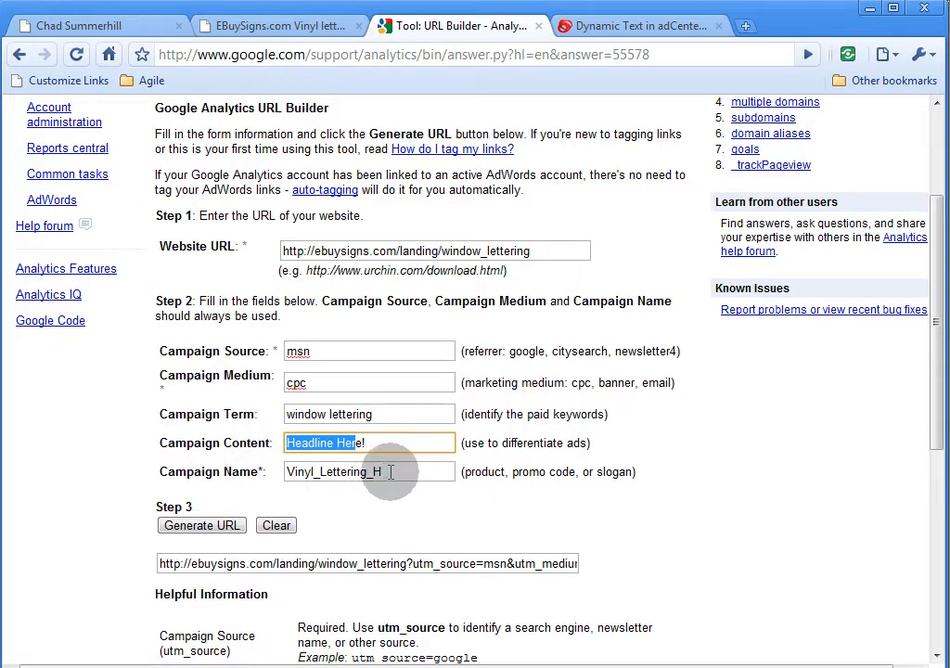
{"action": "left_click", "coordinate": [369, 472]}
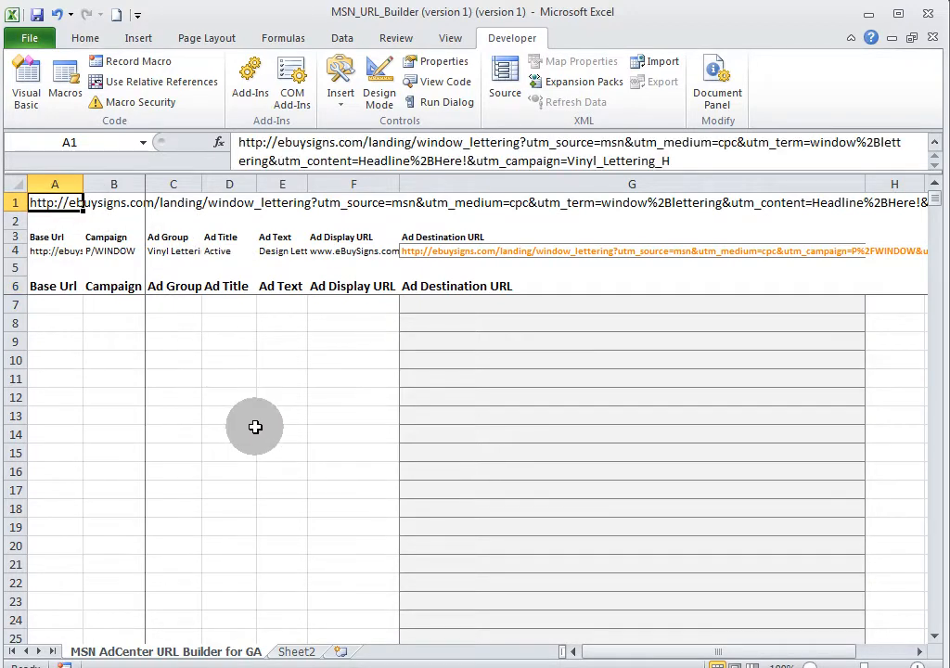
{"action": "mouse_move", "coordinate": [568, 452]}
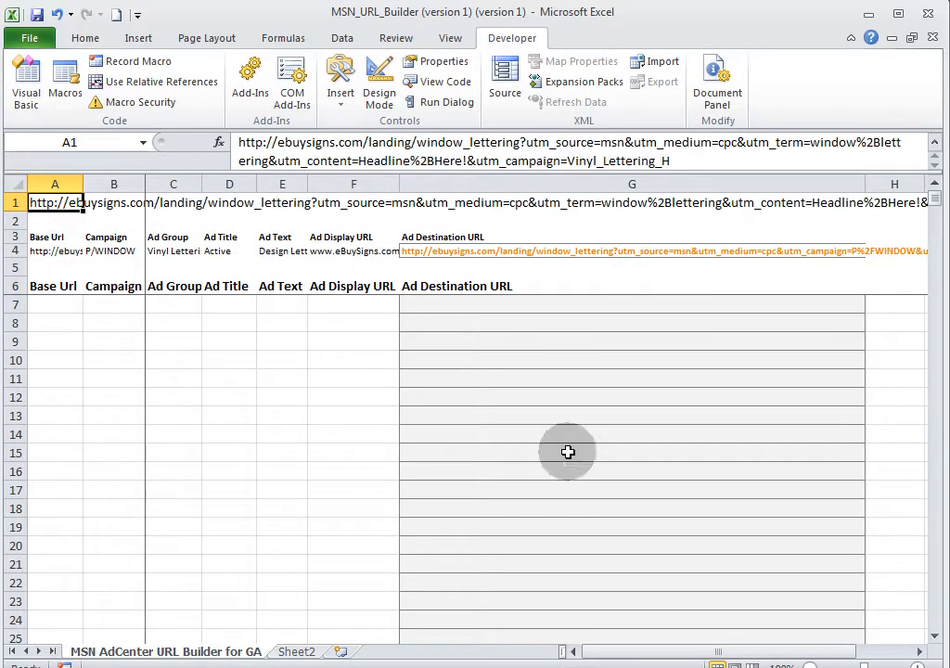
{"action": "mouse_move", "coordinate": [710, 650]}
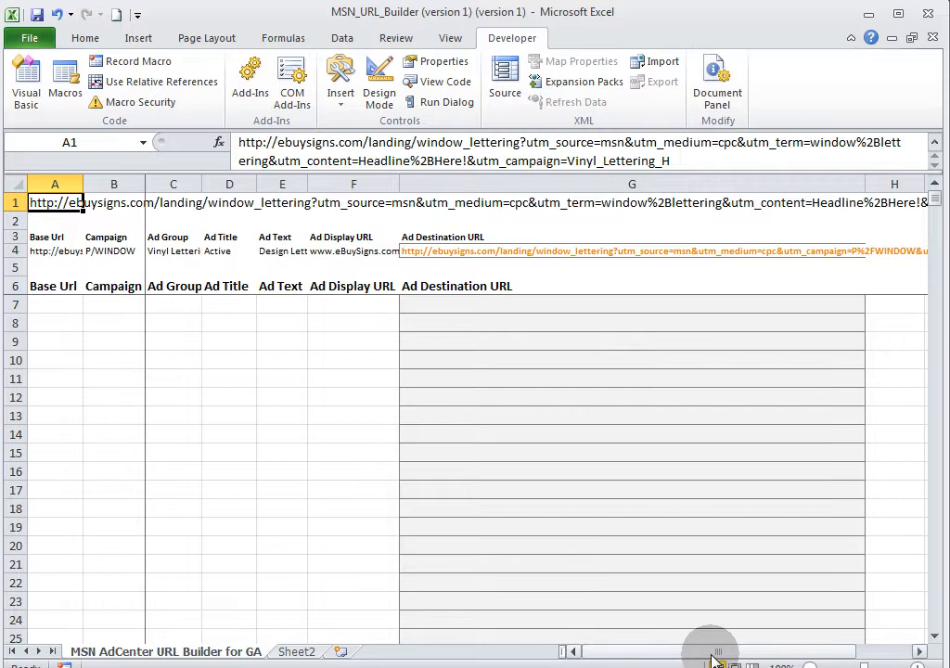
{"action": "left_click_drag", "start_coordinate": [710, 650], "coordinate": [713, 651]}
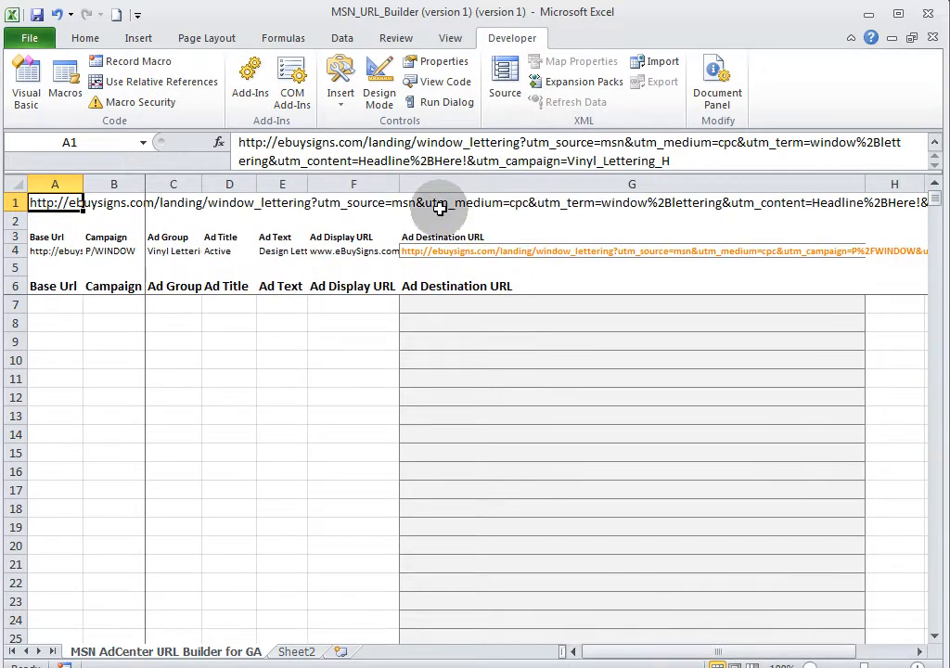
{"action": "mouse_move", "coordinate": [385, 197]}
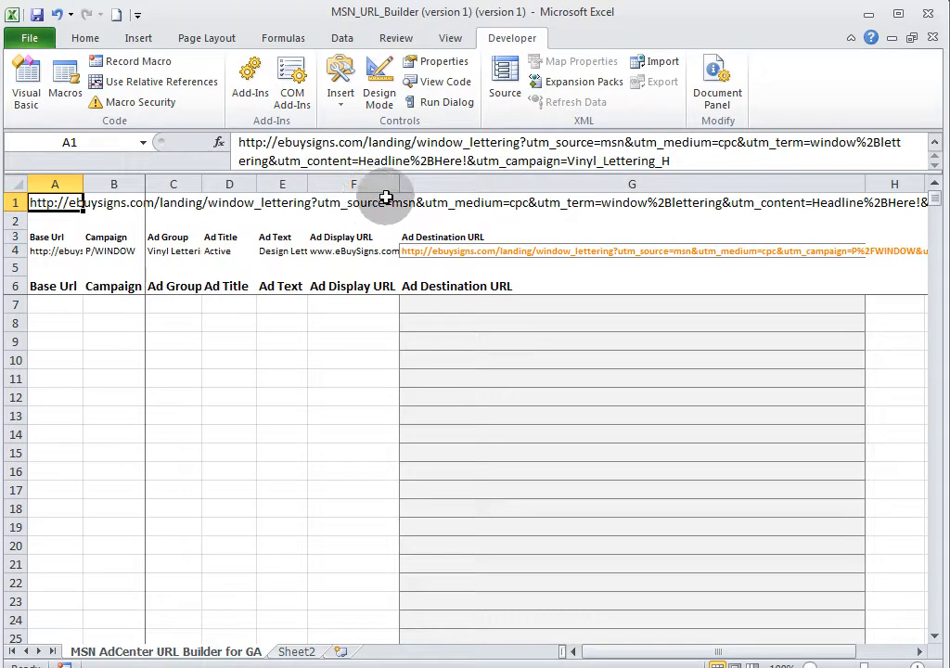
{"action": "mouse_move", "coordinate": [385, 197]}
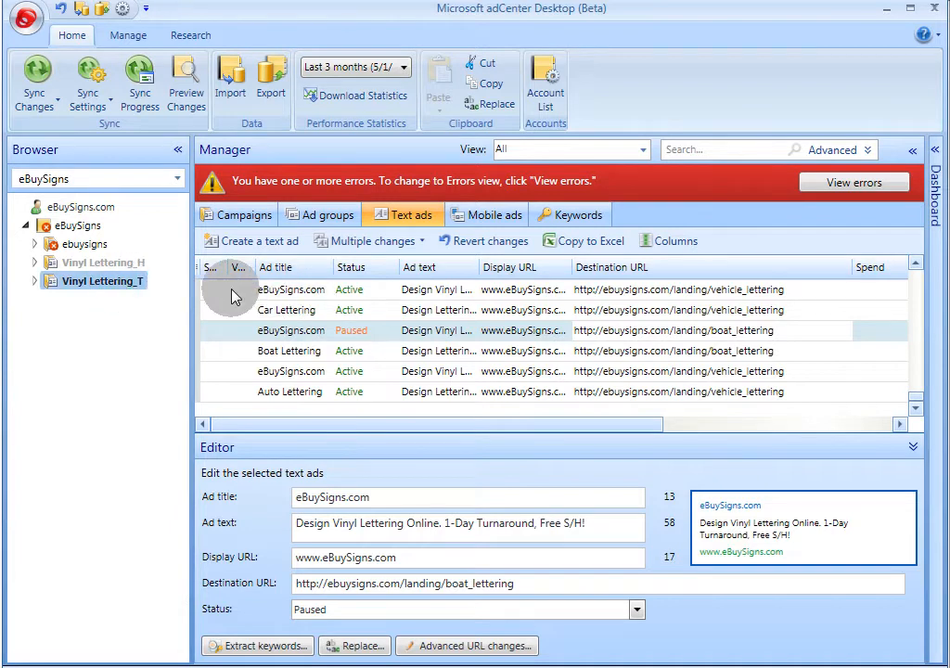
Send every Vinyl Lettering text ad from the grid to a new spreadsheet with Copy to Excel
{"action": "left_click", "coordinate": [291, 290]}
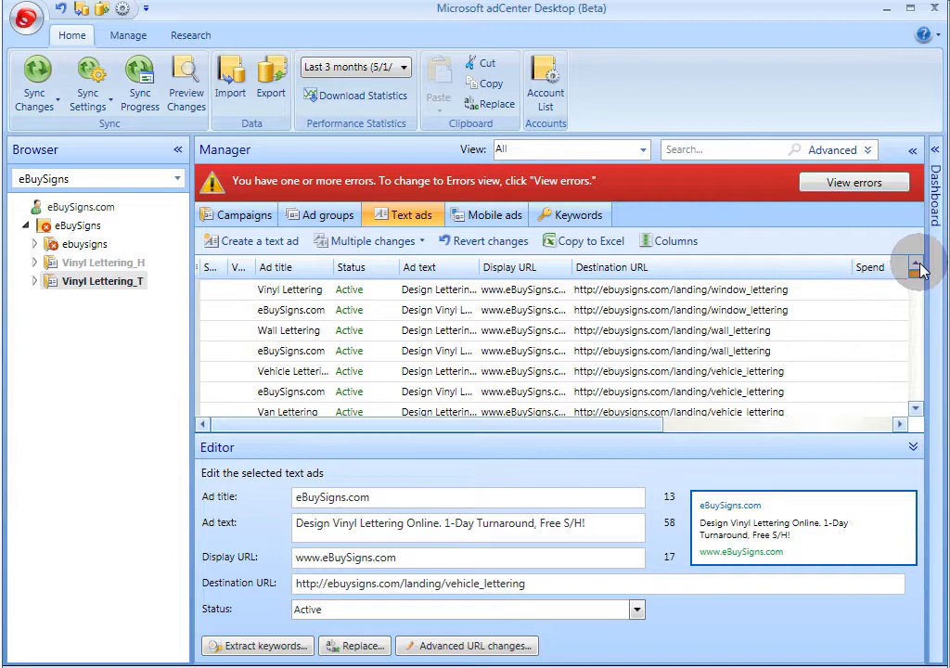
{"action": "left_click", "coordinate": [290, 290]}
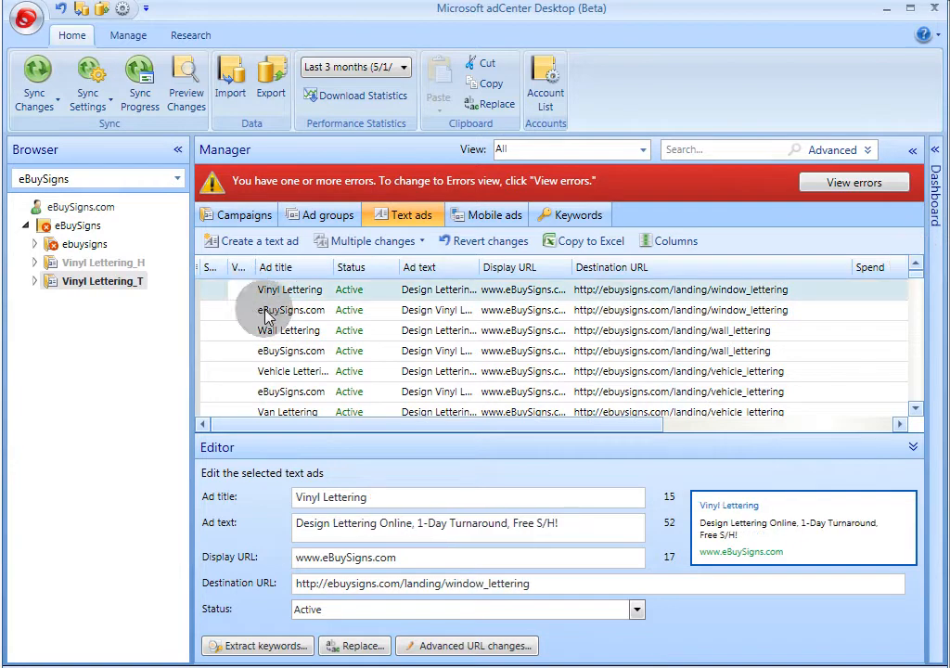
{"action": "scroll", "scroll_direction": "down", "scroll_amount": 3}
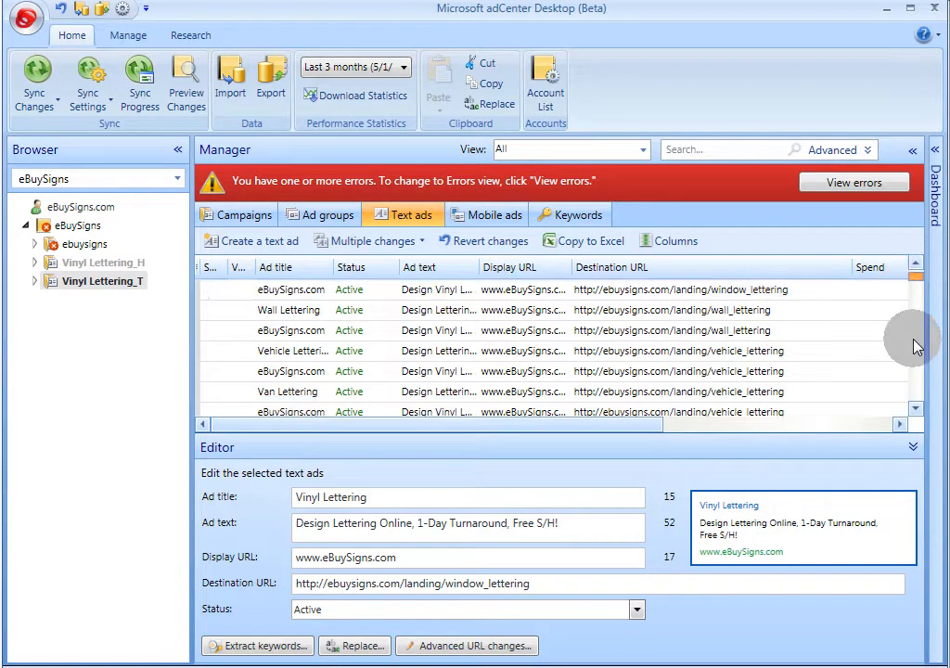
{"action": "scroll", "scroll_direction": "down", "scroll_amount": 3}
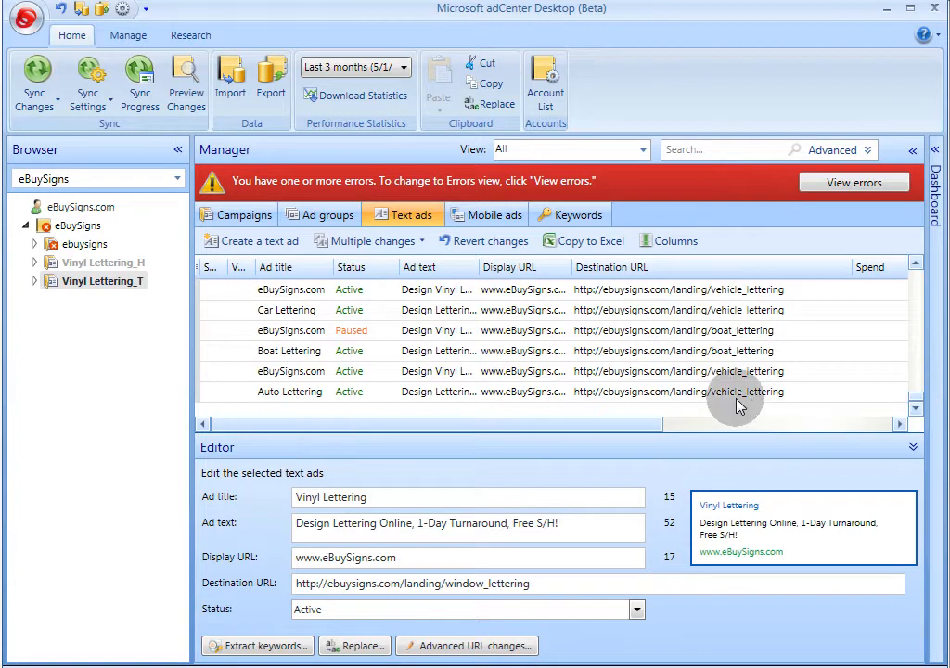
{"action": "mouse_move", "coordinate": [612, 399]}
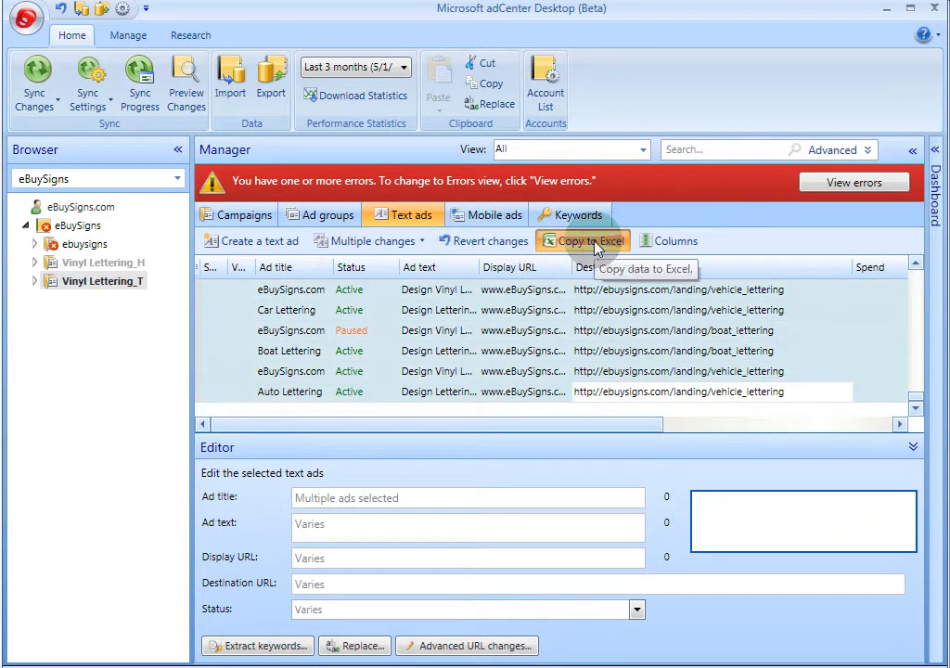
{"action": "left_click", "coordinate": [582, 242]}
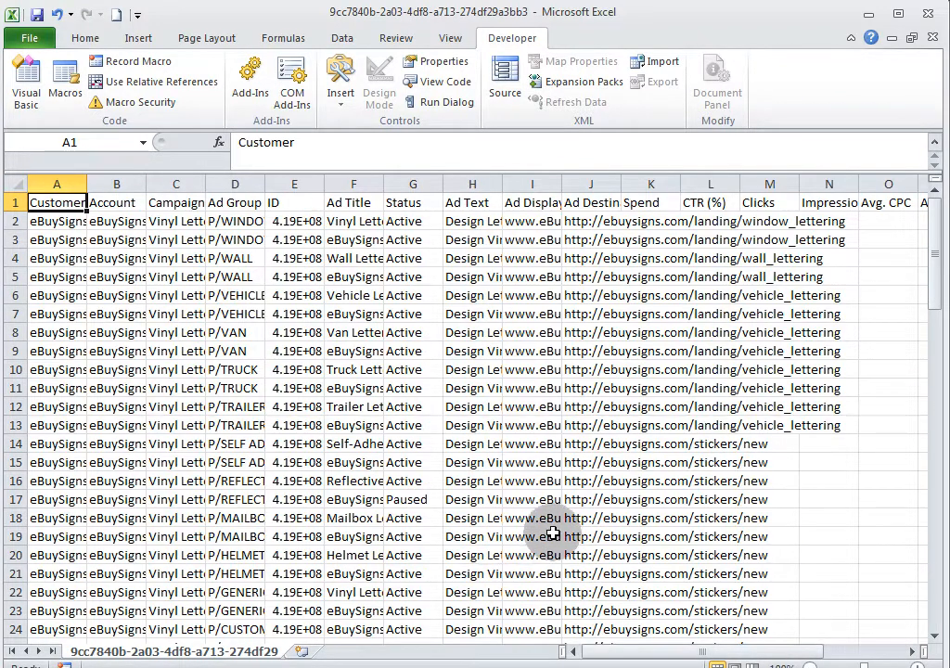
Delete the Customer, Account and ID columns from the exported ads sheet
{"action": "left_click", "coordinate": [116, 183]}
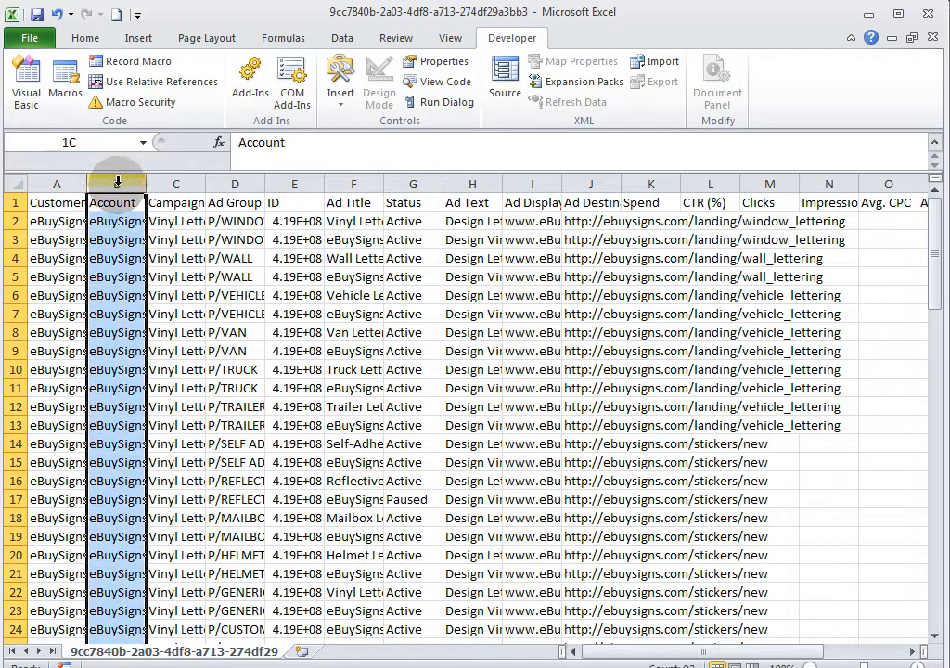
{"action": "left_click", "coordinate": [57, 182]}
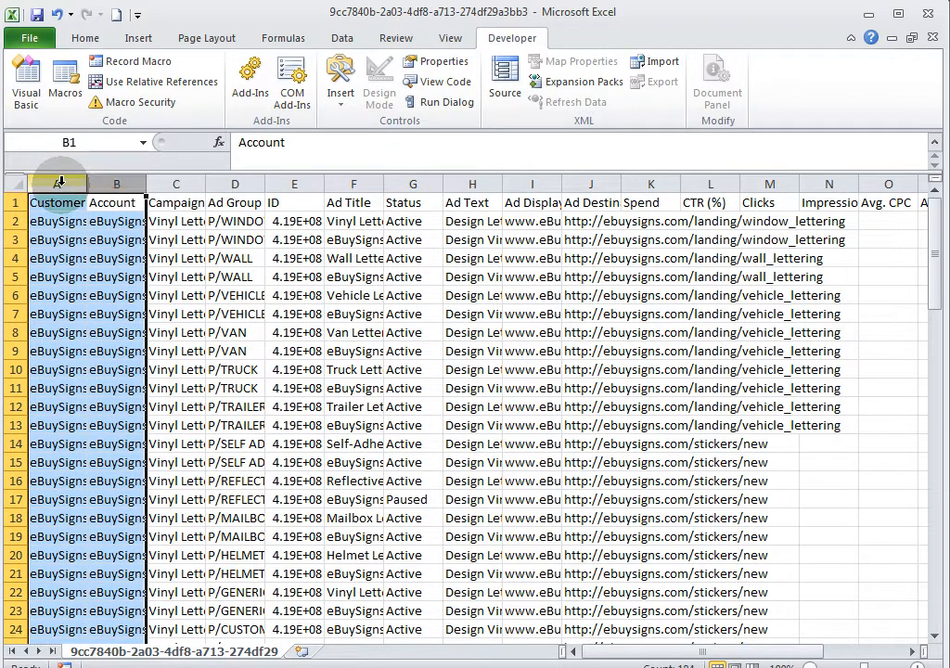
{"action": "right_click", "coordinate": [56, 183]}
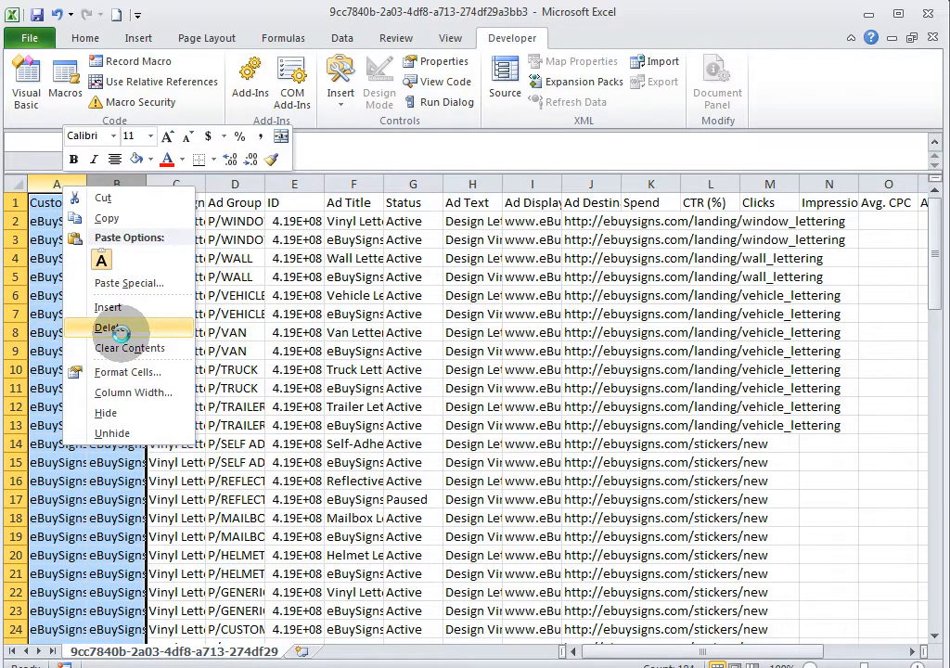
{"action": "left_click", "coordinate": [110, 327]}
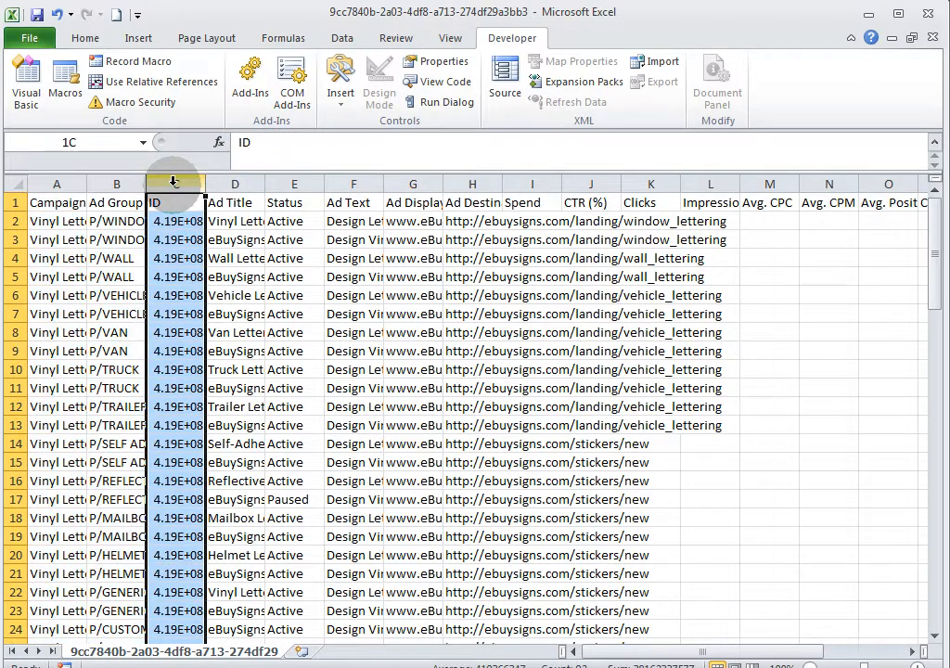
{"action": "right_click", "coordinate": [176, 182]}
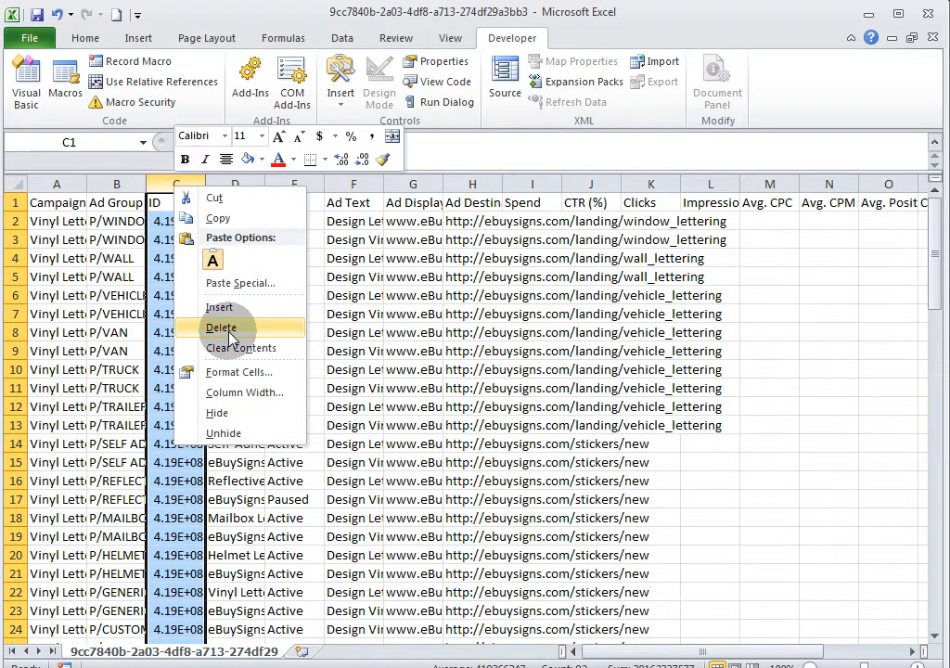
{"action": "left_click", "coordinate": [221, 327]}
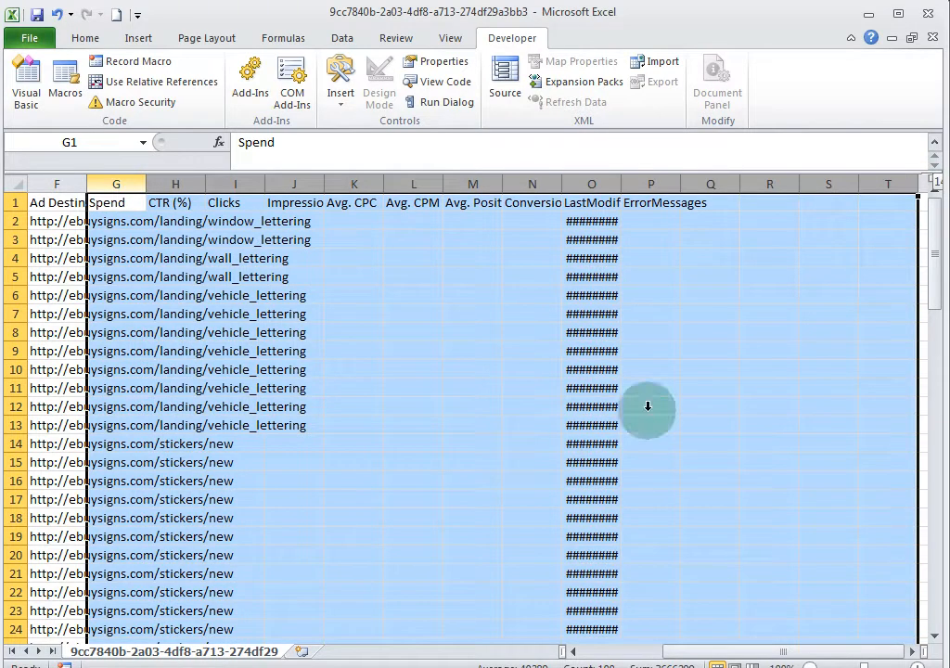
{"action": "mouse_move", "coordinate": [710, 646]}
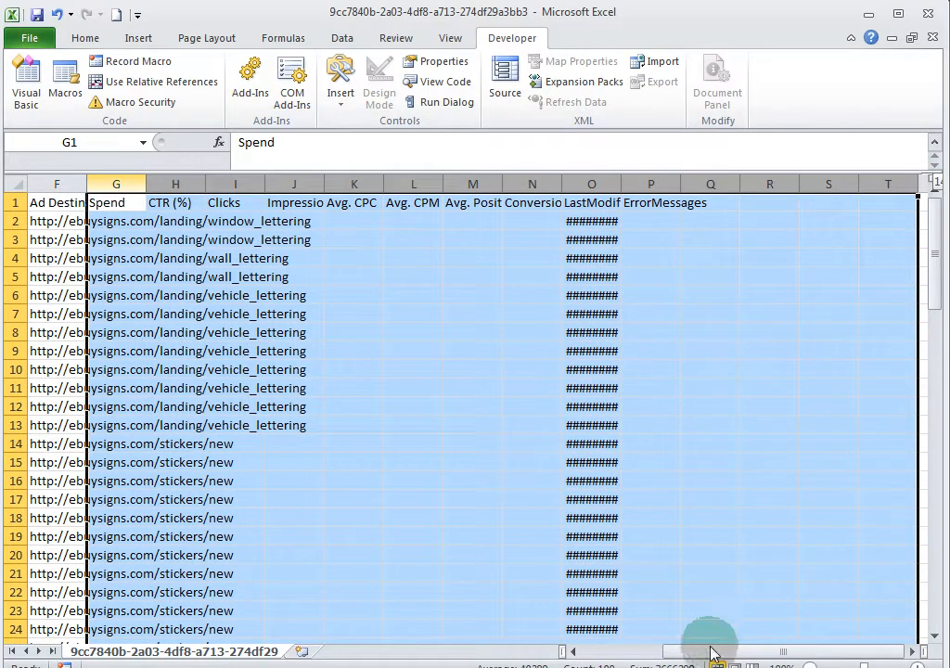
{"action": "mouse_move", "coordinate": [770, 645]}
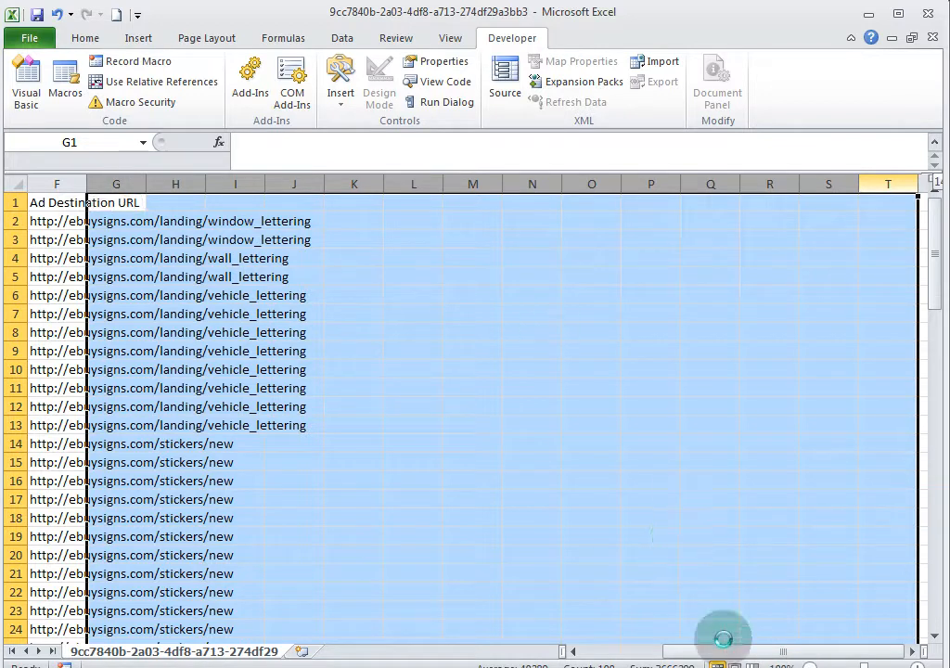
Check the remaining Ad Group, Ad Display URL and Ad Destination URL columns and first URL
{"action": "scroll", "scroll_direction": "left", "scroll_amount": 3}
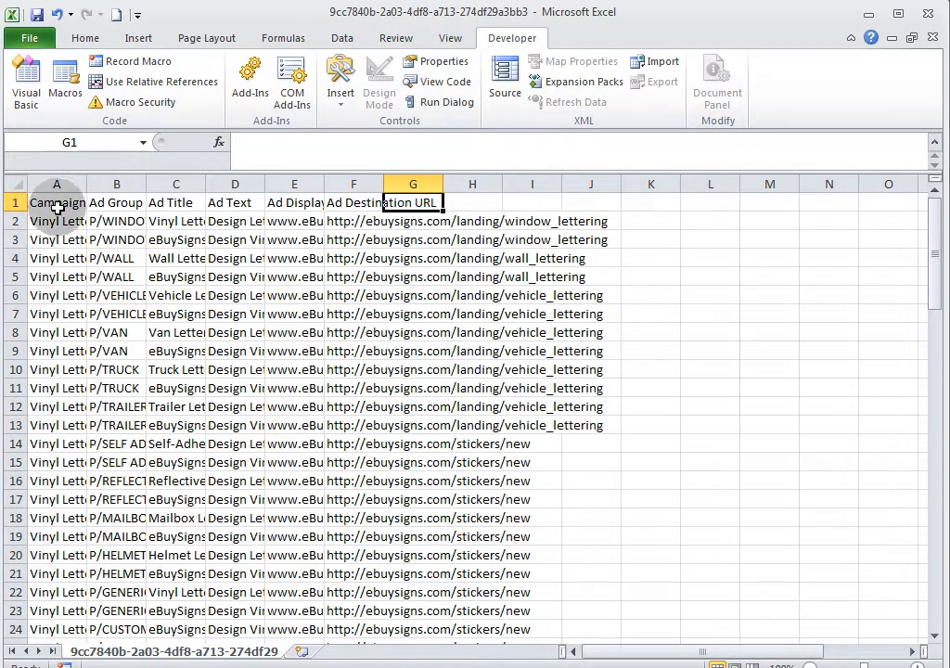
{"action": "left_click", "coordinate": [116, 203]}
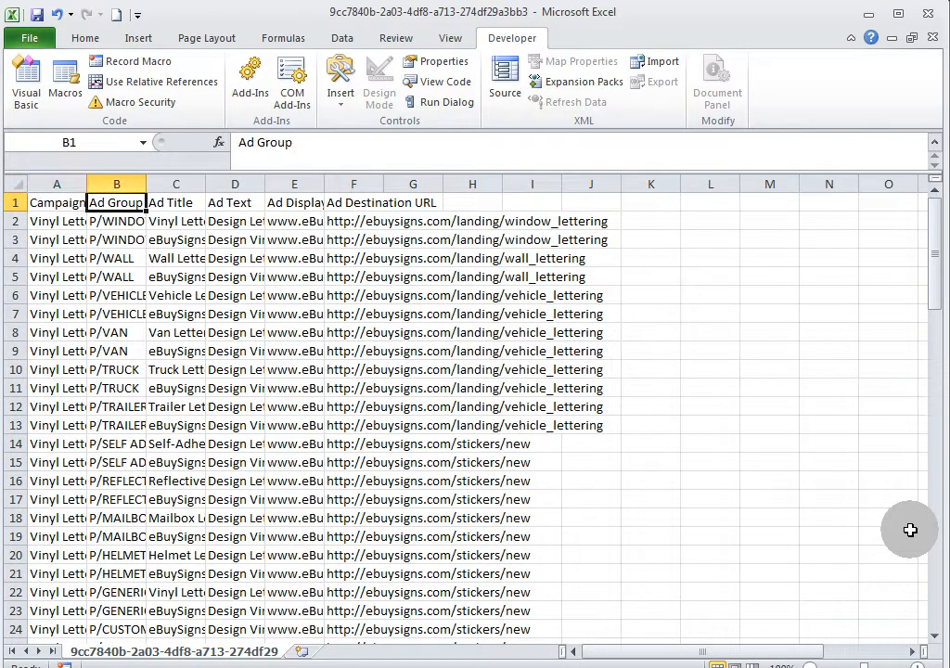
{"action": "left_click", "coordinate": [293, 203]}
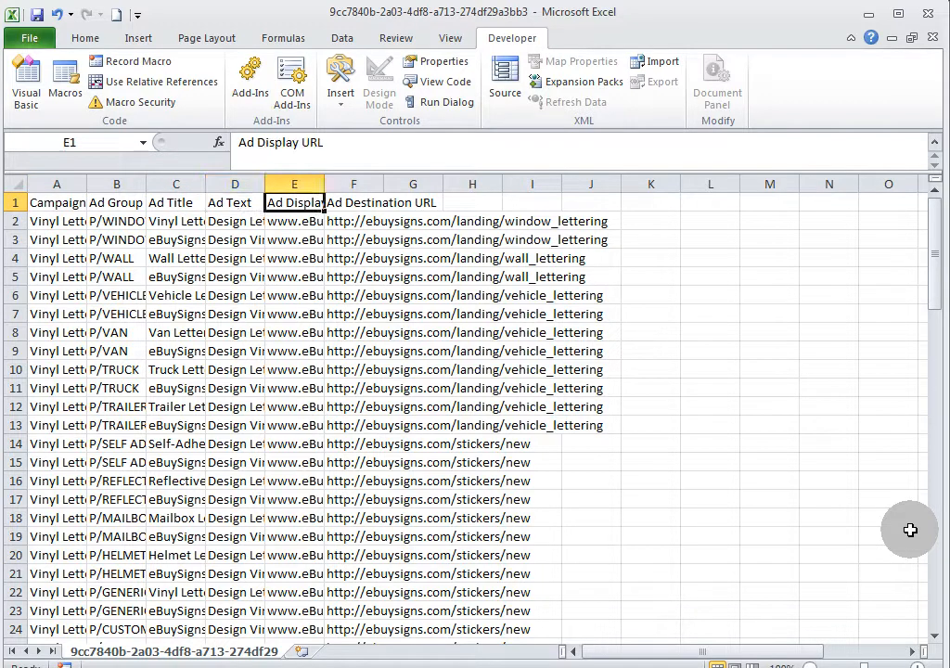
{"action": "left_click", "coordinate": [353, 203]}
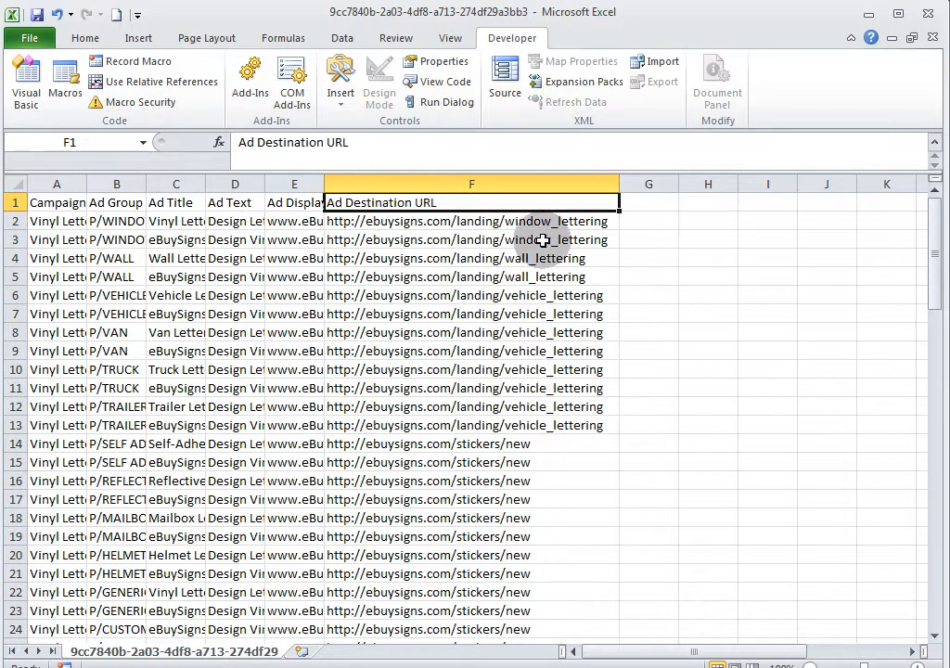
{"action": "left_click", "coordinate": [471, 258]}
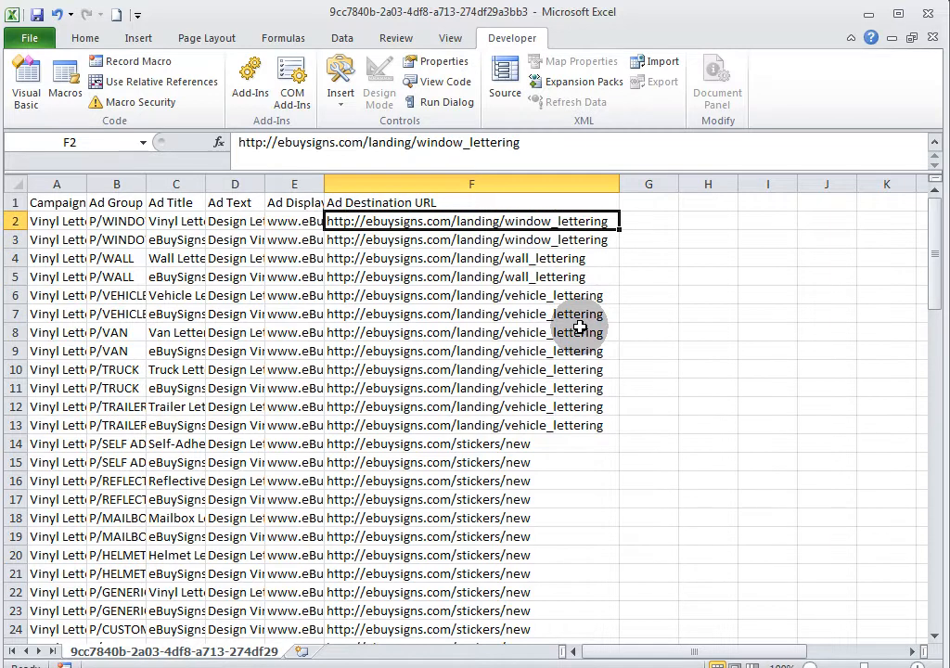
{"action": "mouse_move", "coordinate": [591, 307]}
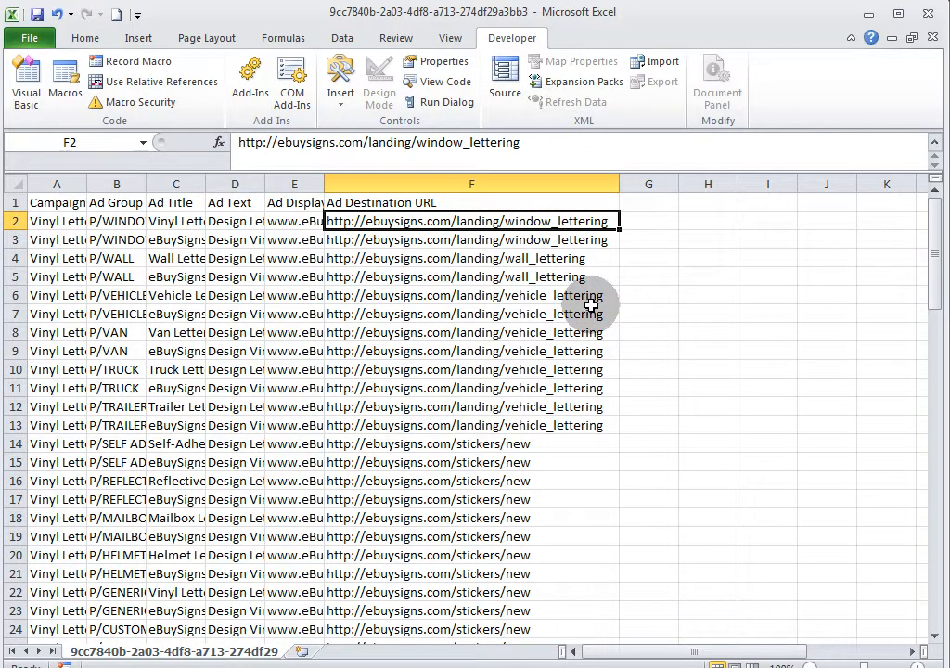
{"action": "mouse_move", "coordinate": [541, 395]}
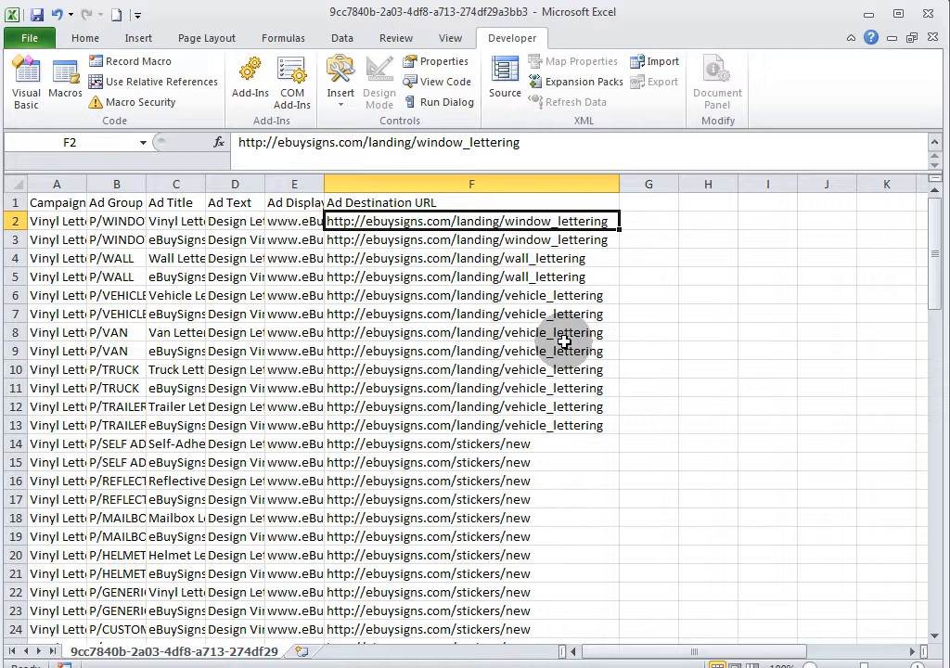
{"action": "mouse_move", "coordinate": [360, 272]}
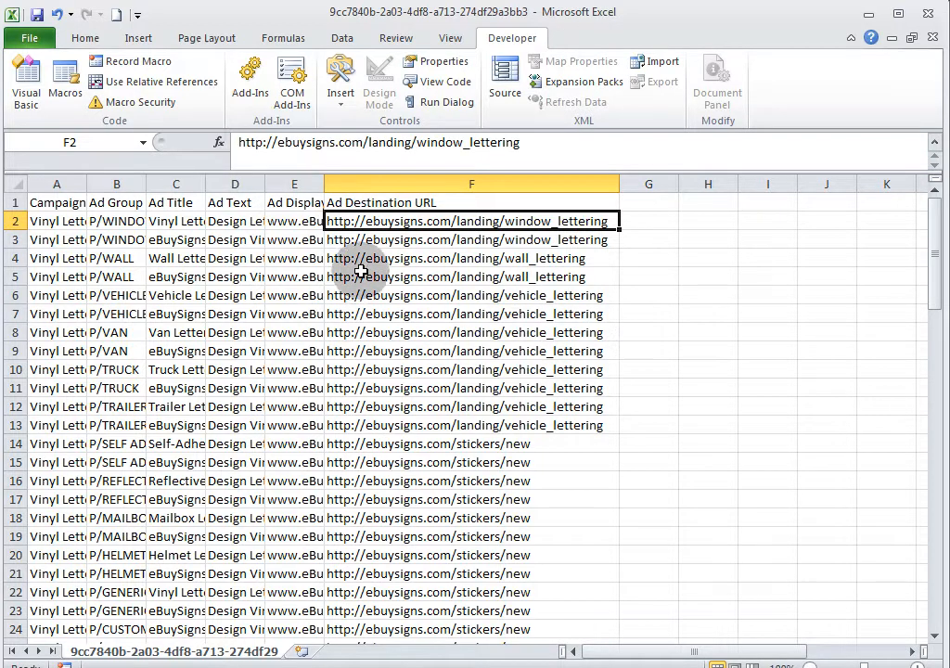
Run Multiple changes with 'Campaigns and ad groups are specified in the text ad data' and review required columns
{"action": "left_click", "coordinate": [56, 203]}
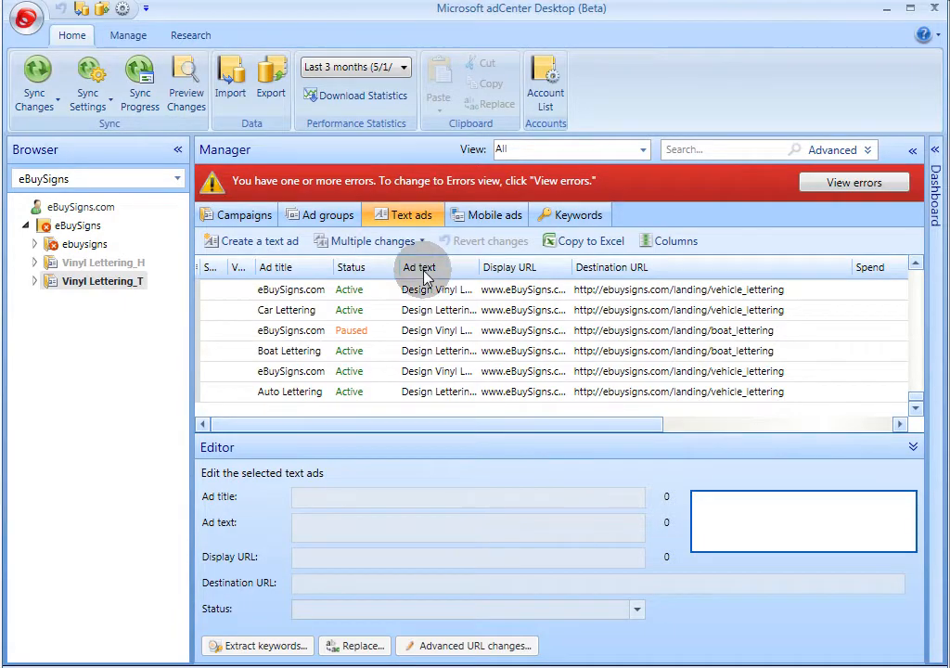
{"action": "mouse_move", "coordinate": [366, 240]}
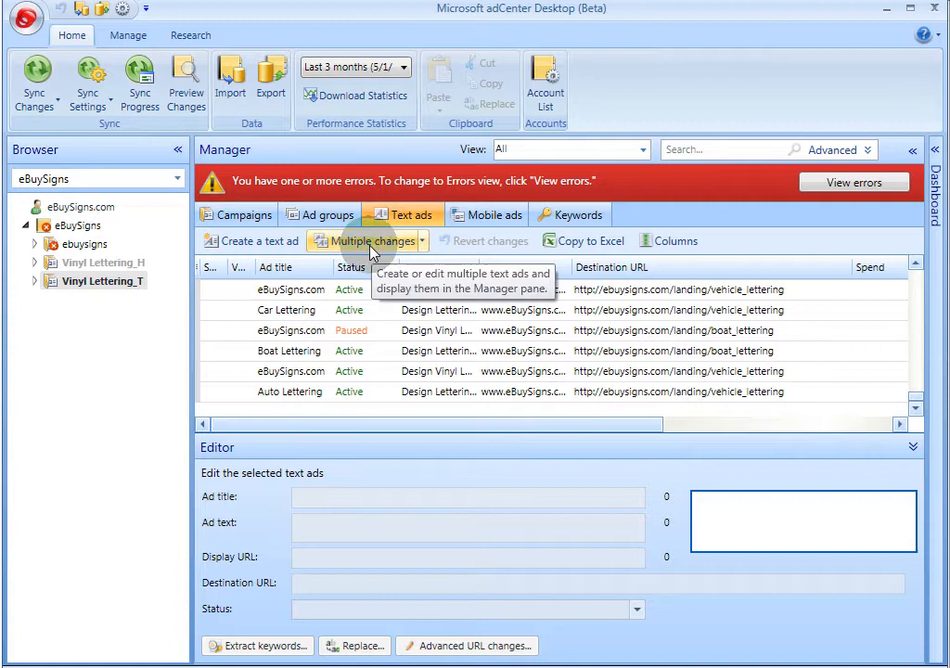
{"action": "left_click", "coordinate": [362, 240]}
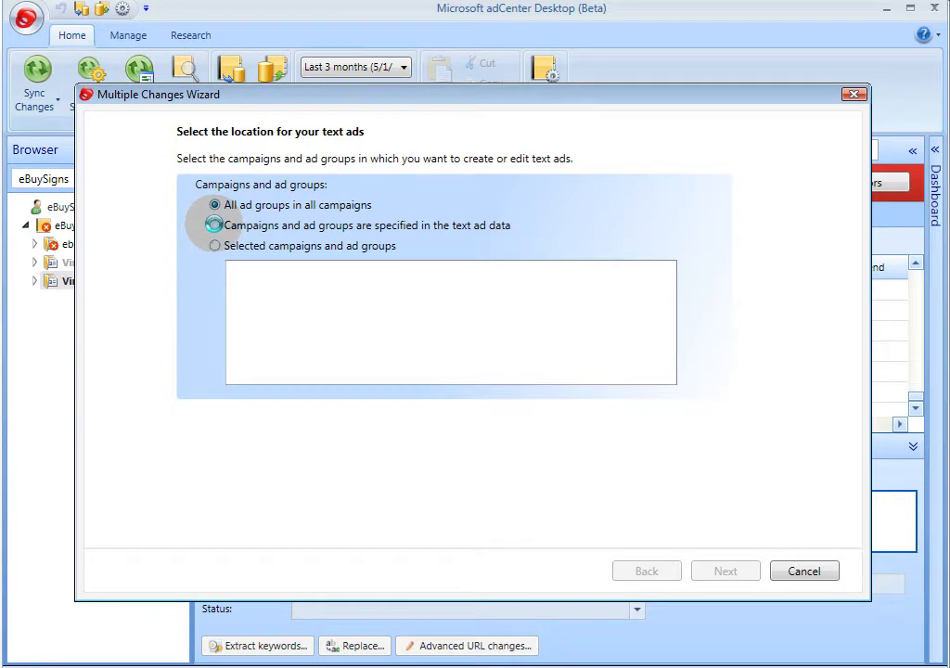
{"action": "left_click", "coordinate": [215, 226]}
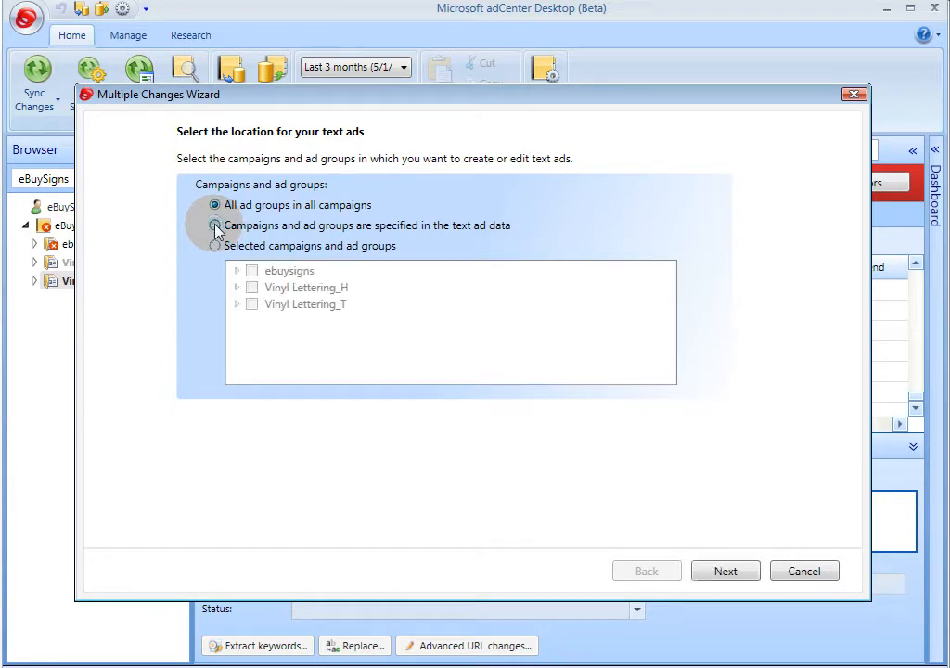
{"action": "left_click", "coordinate": [214, 226]}
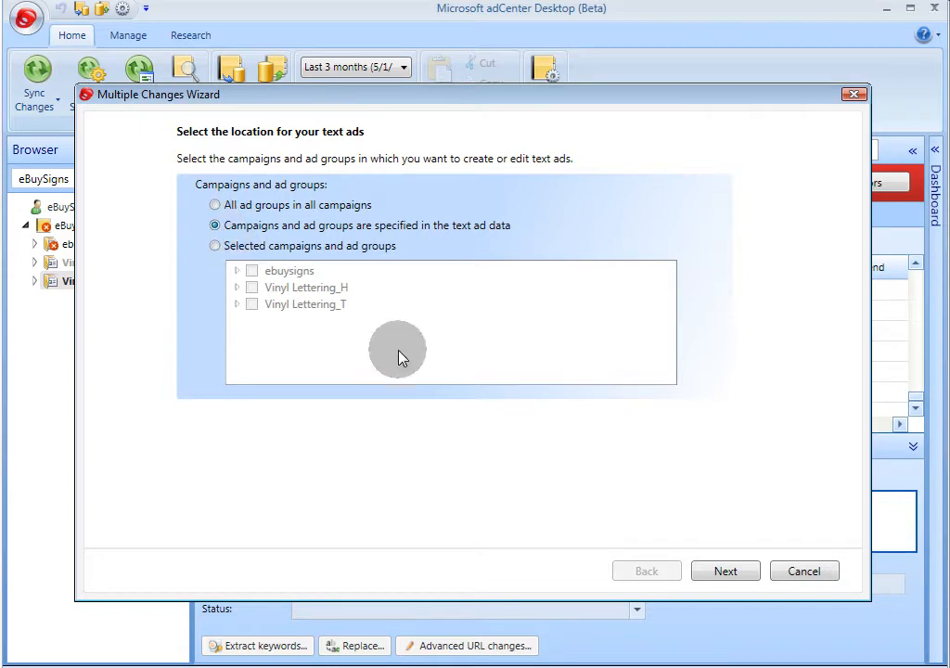
{"action": "left_click", "coordinate": [725, 571]}
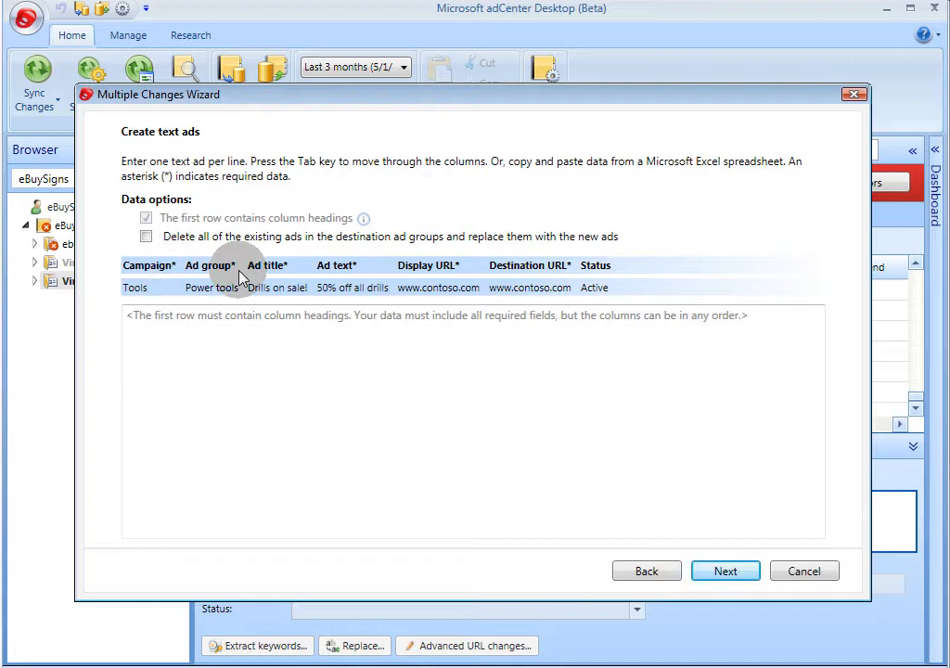
{"action": "mouse_move", "coordinate": [494, 281]}
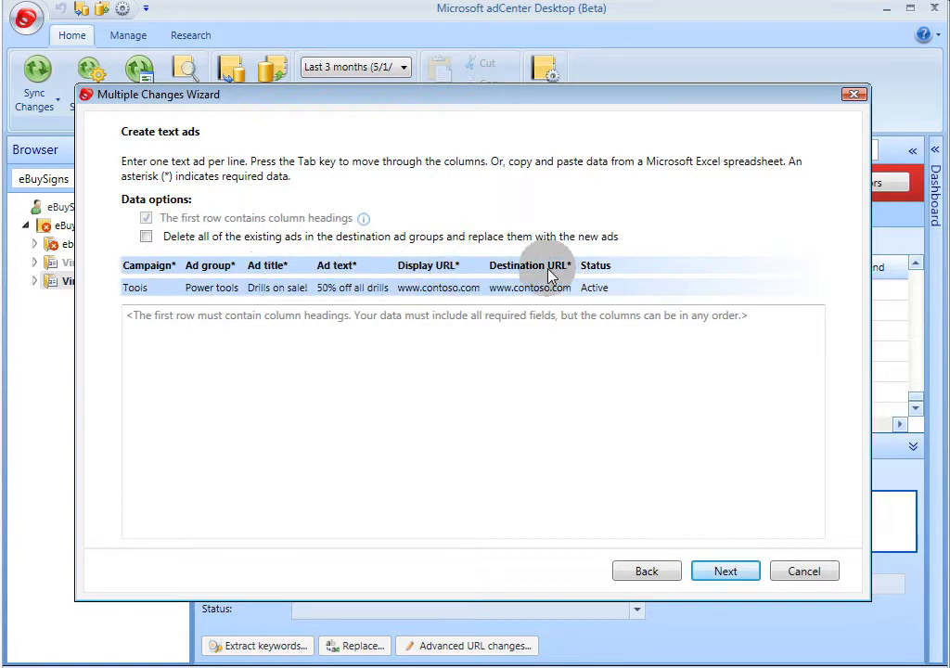
{"action": "left_click", "coordinate": [804, 571]}
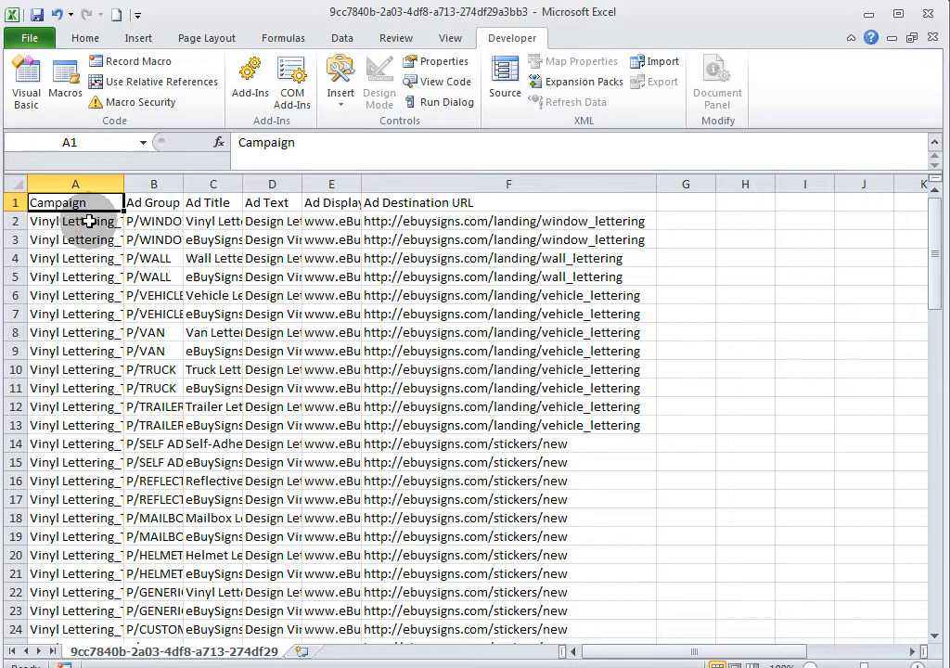
{"action": "left_click", "coordinate": [75, 221]}
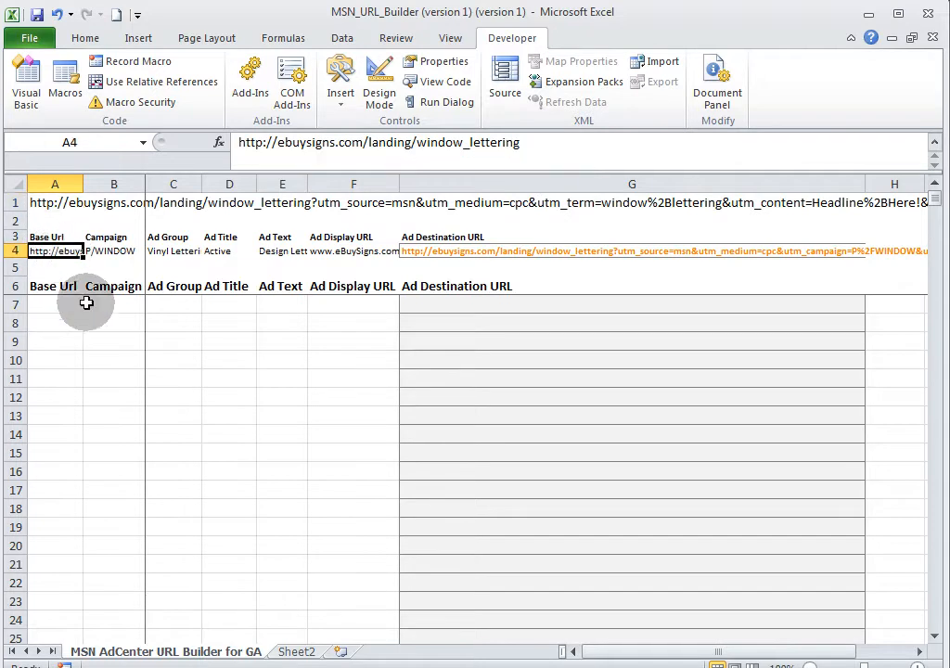
{"action": "mouse_move", "coordinate": [255, 259]}
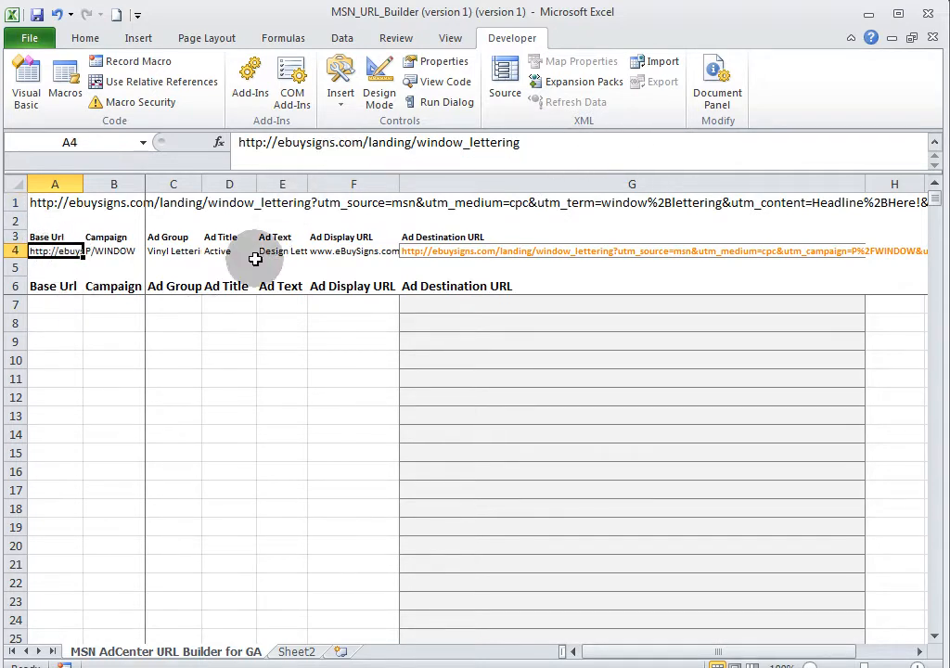
{"action": "left_click", "coordinate": [115, 251]}
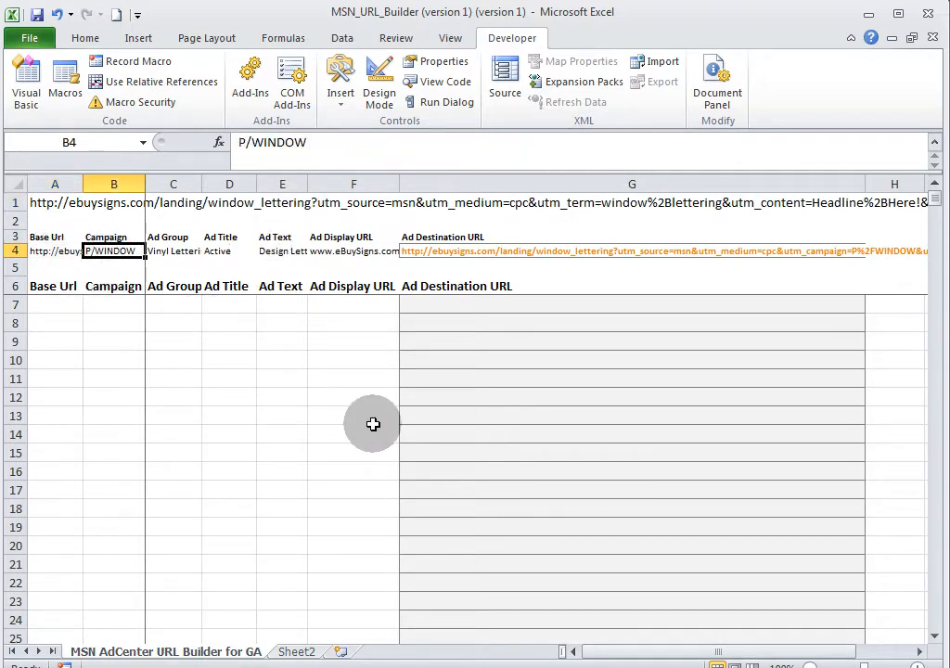
{"action": "left_click", "coordinate": [281, 250]}
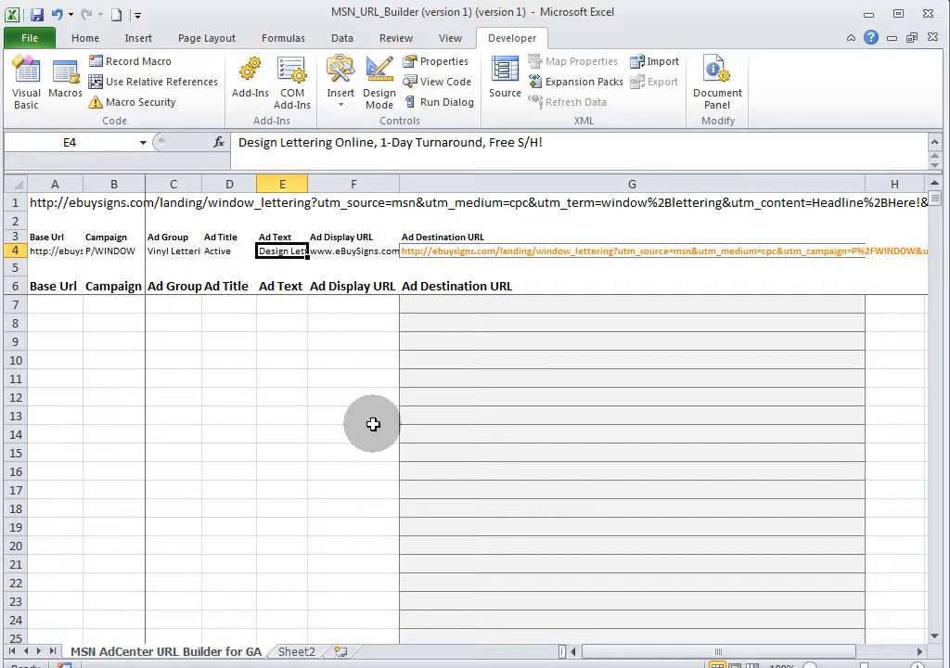
{"action": "left_click", "coordinate": [353, 250]}
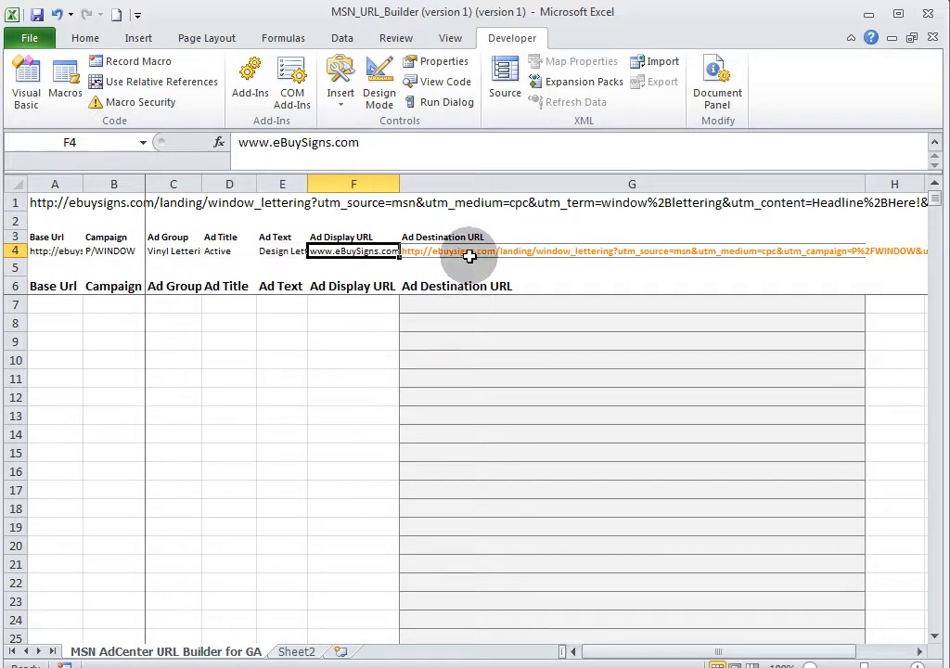
{"action": "left_click", "coordinate": [633, 250]}
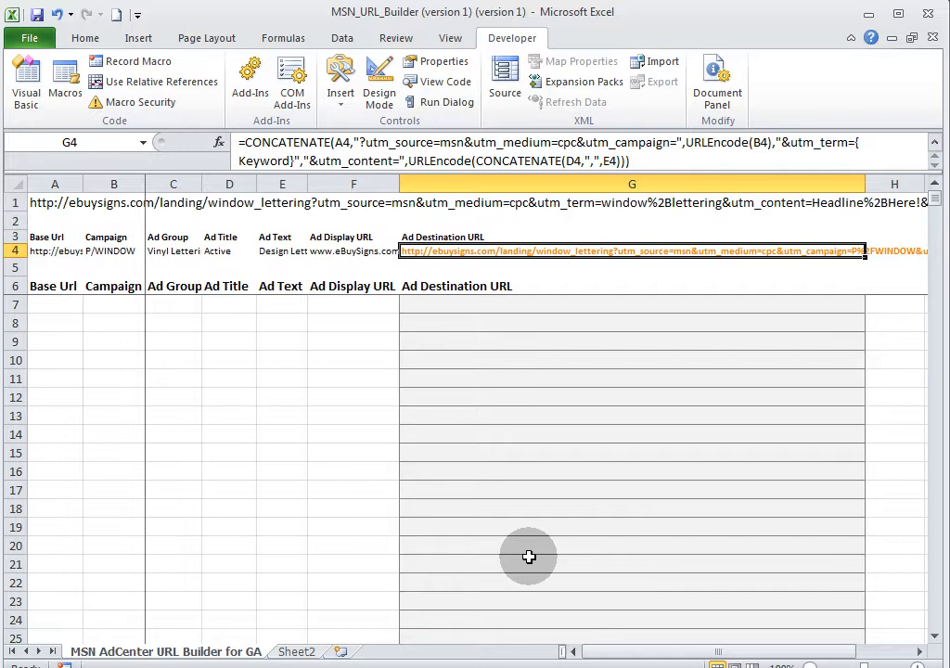
{"action": "mouse_move", "coordinate": [334, 148]}
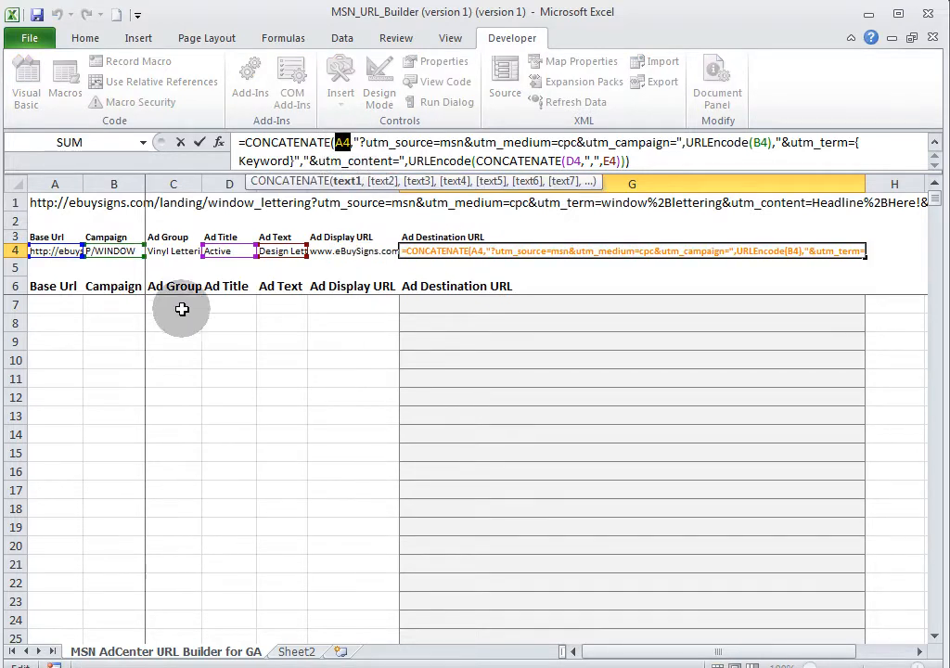
{"action": "mouse_move", "coordinate": [124, 269]}
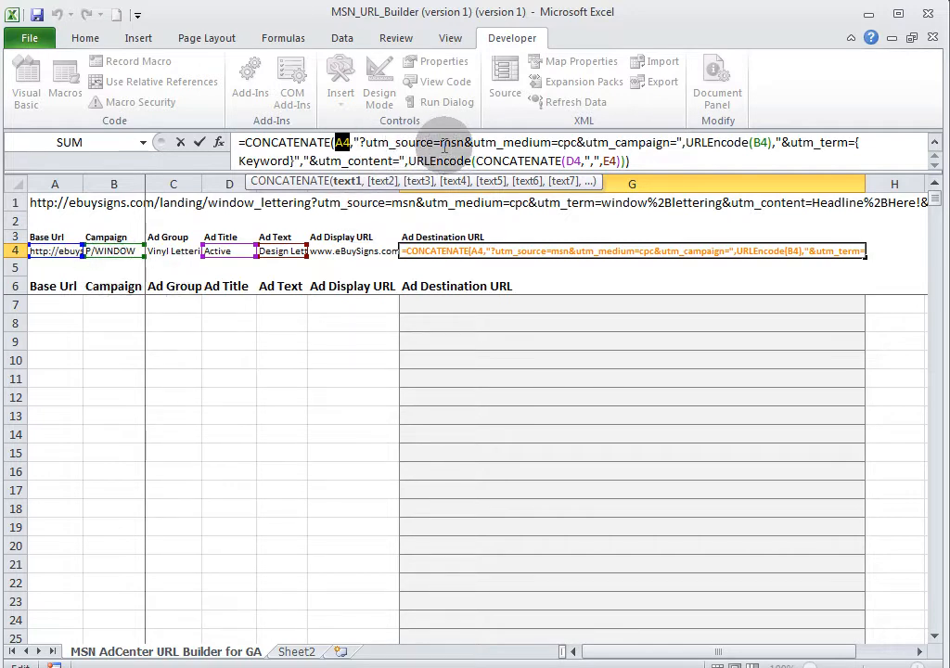
{"action": "mouse_move", "coordinate": [461, 142]}
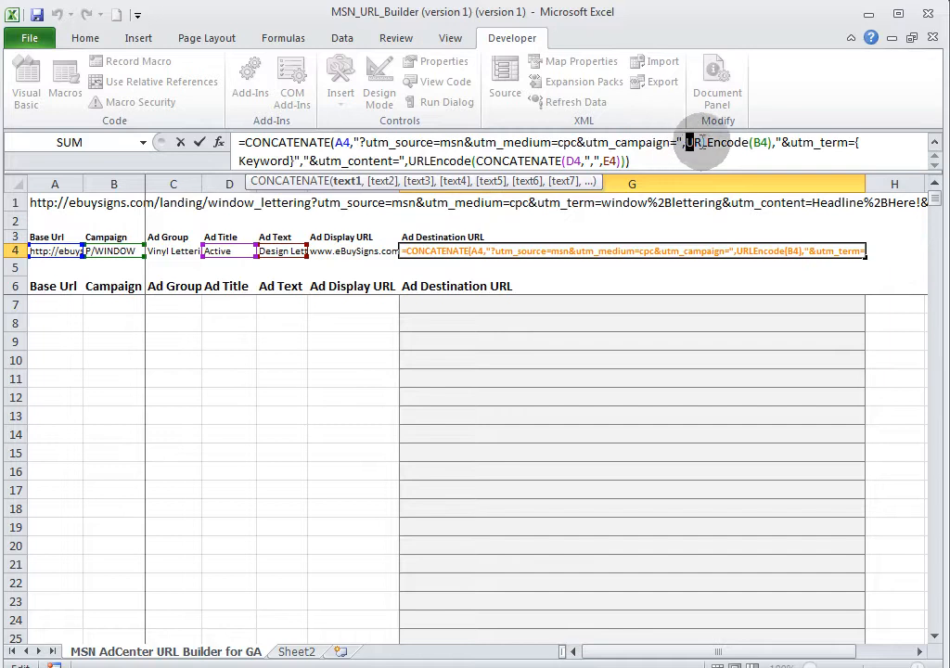
{"action": "double_click", "coordinate": [717, 142]}
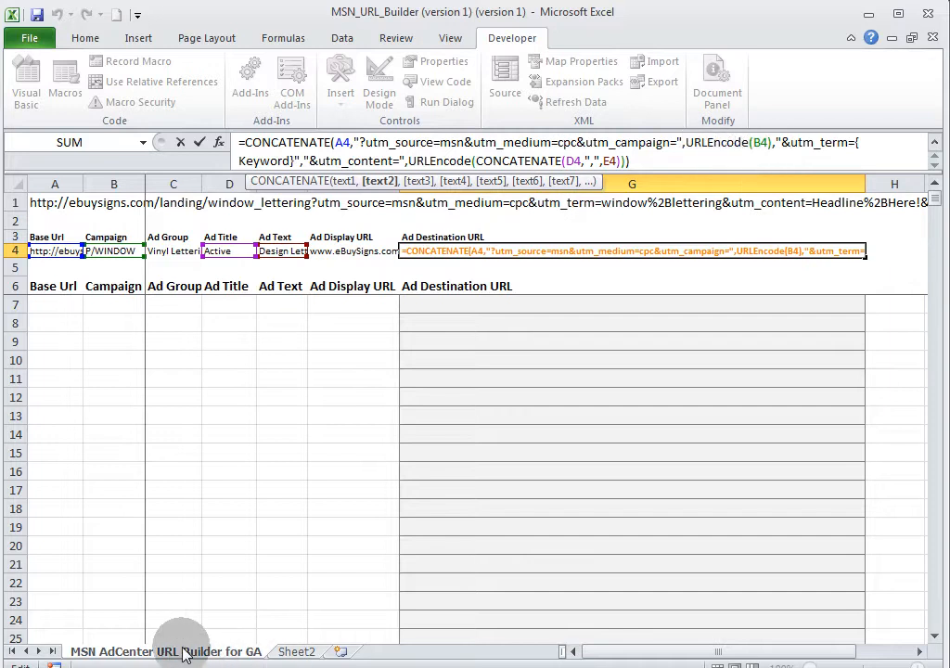
Open View Code from the sheet tab and display Module1's URLEncode function
{"action": "right_click", "coordinate": [167, 651]}
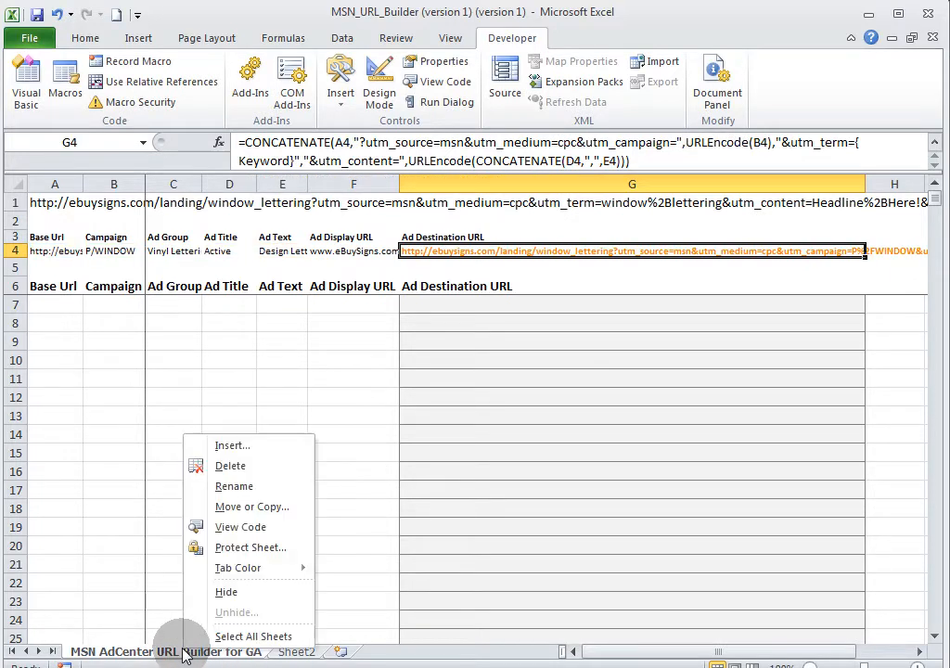
{"action": "left_click", "coordinate": [240, 527]}
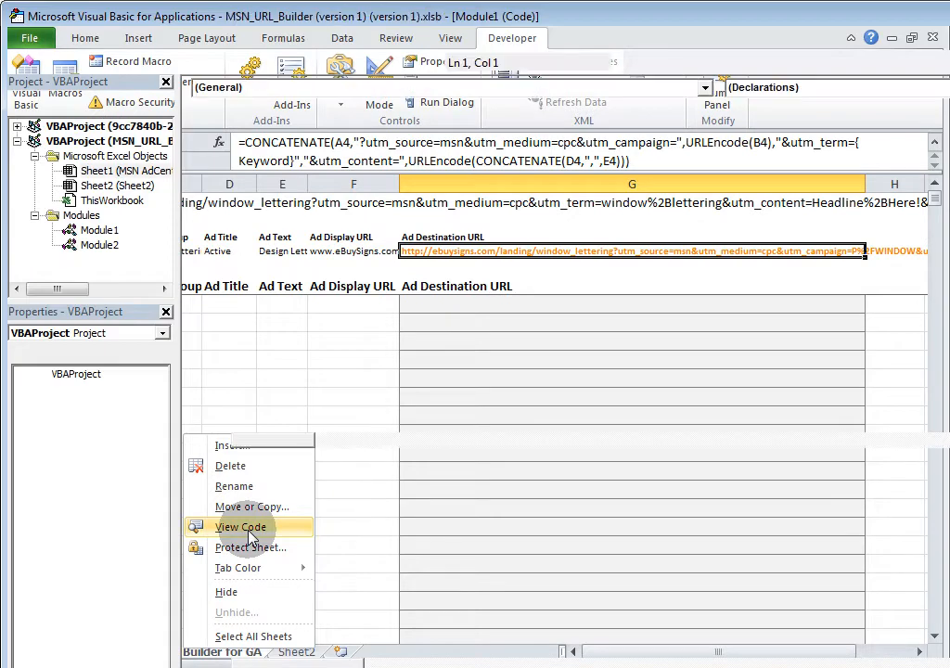
{"action": "left_click", "coordinate": [240, 527]}
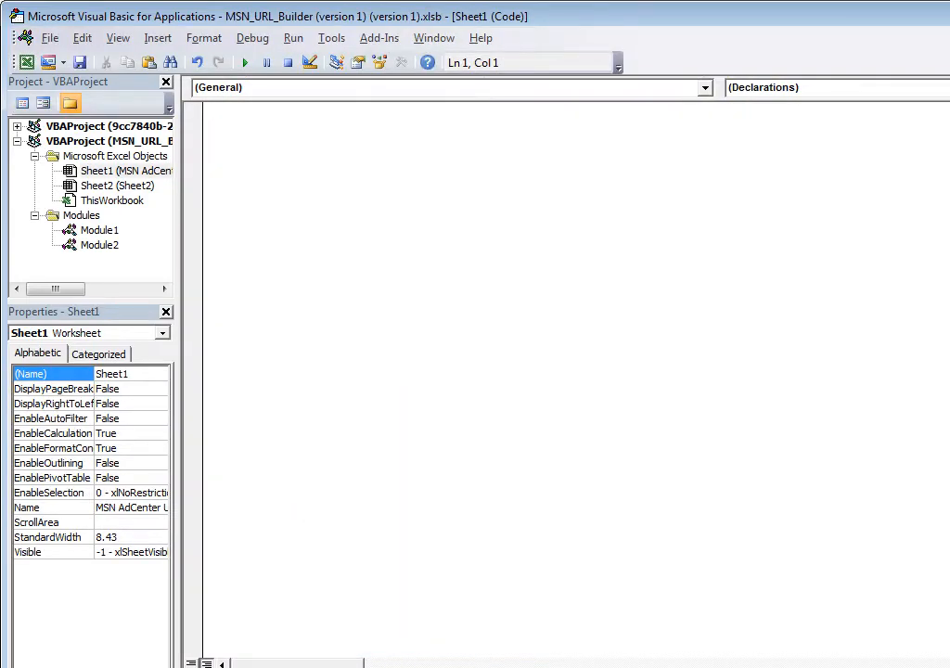
{"action": "double_click", "coordinate": [99, 229]}
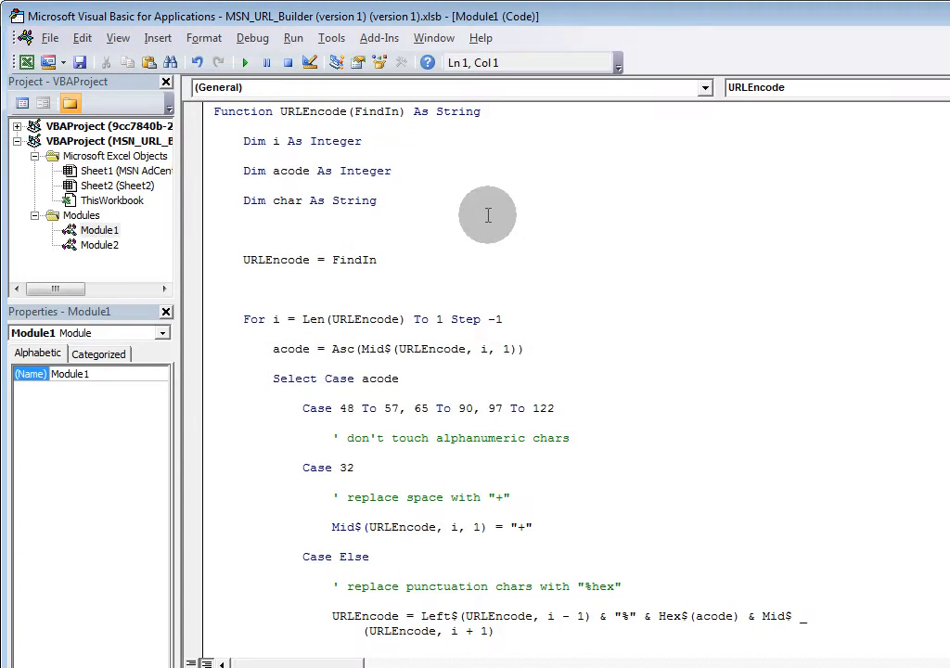
{"action": "mouse_move", "coordinate": [492, 249]}
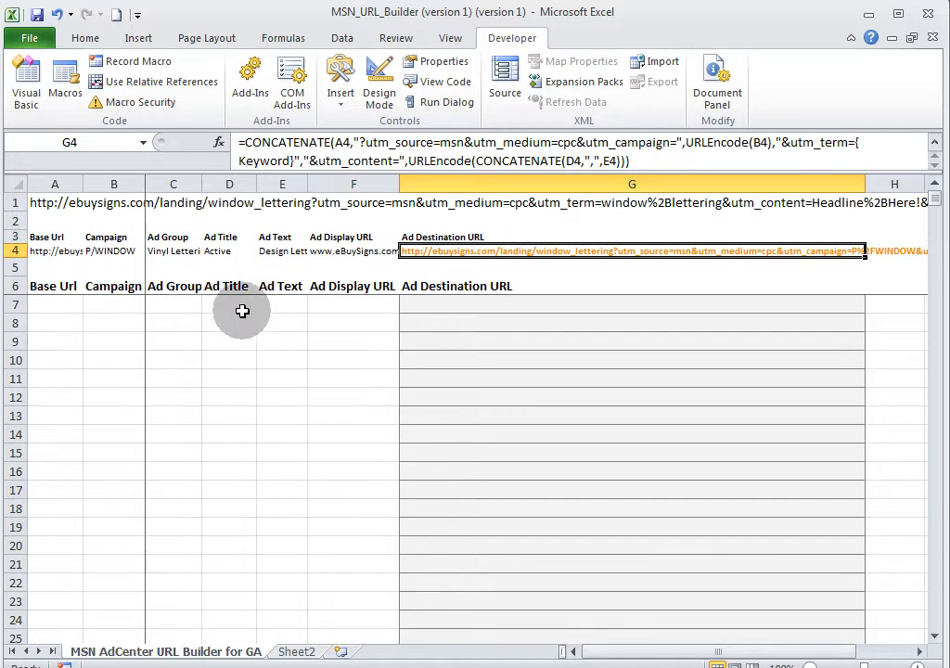
{"action": "mouse_move", "coordinate": [314, 306]}
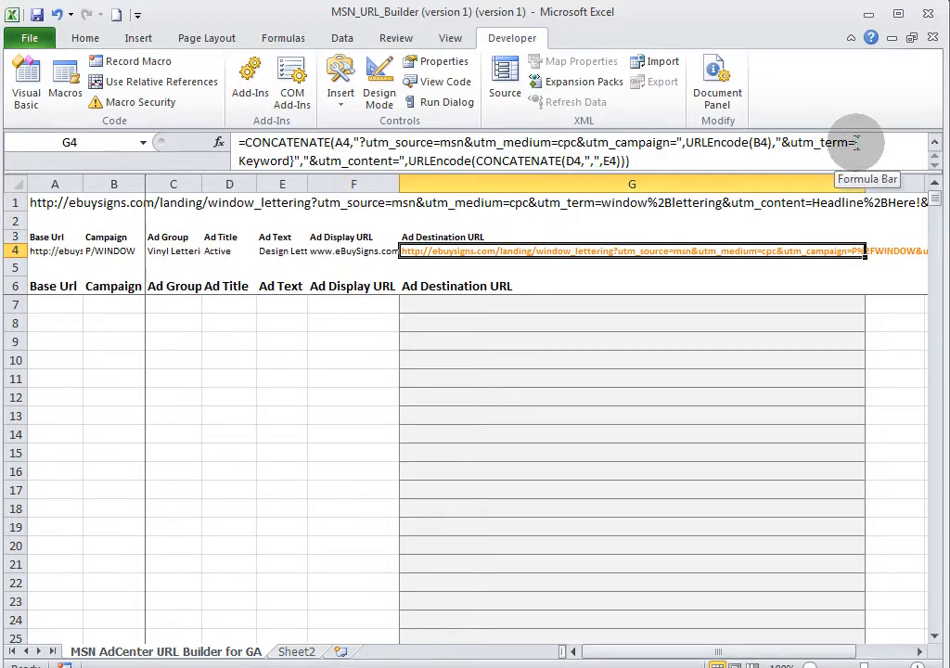
Re-examine the G4 destination URL formula, then select empty Base Url cell A7
{"action": "double_click", "coordinate": [632, 250]}
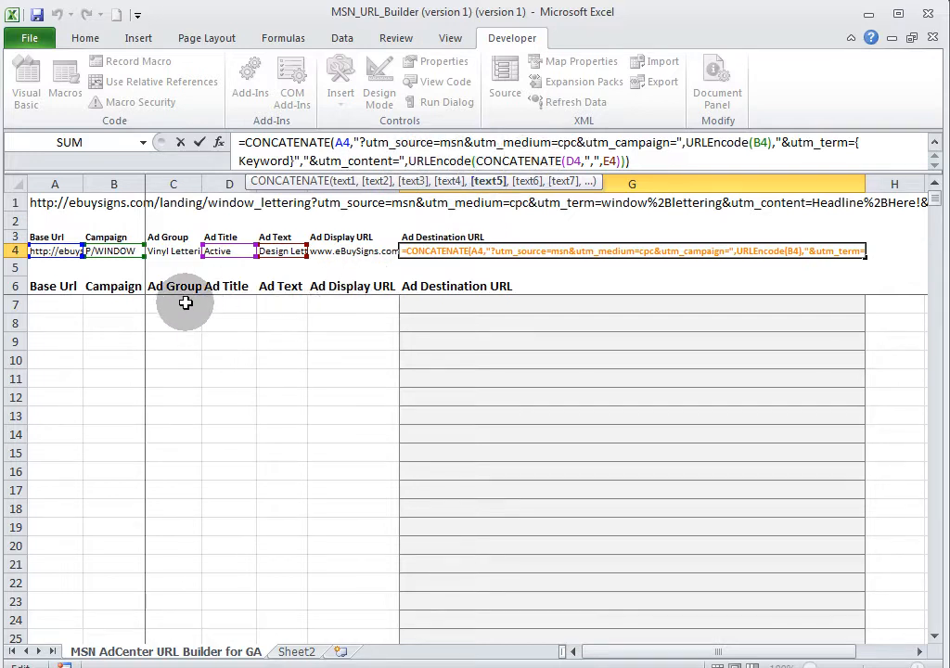
{"action": "mouse_move", "coordinate": [274, 303]}
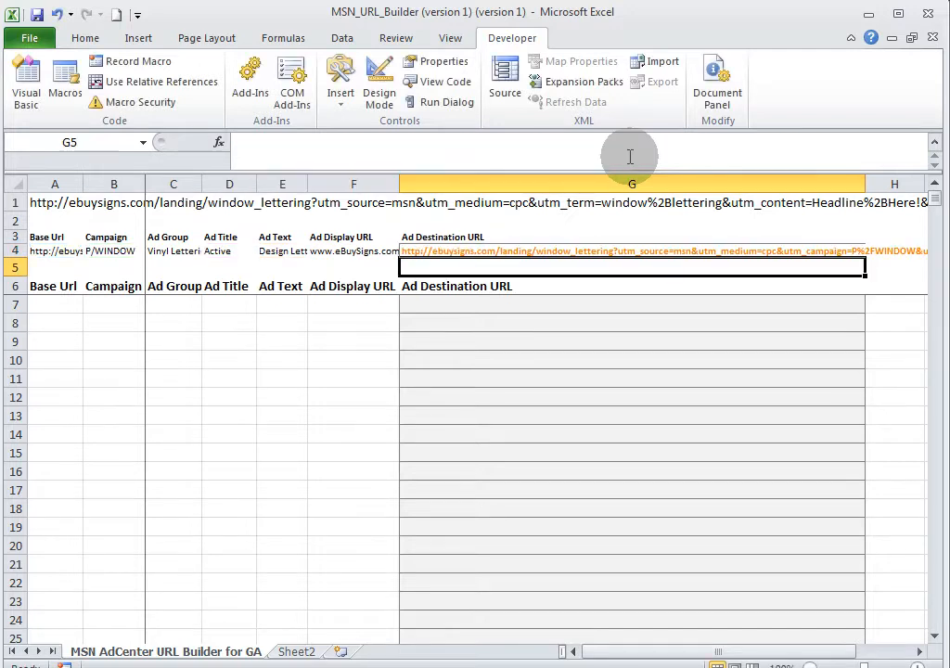
{"action": "left_click", "coordinate": [55, 303]}
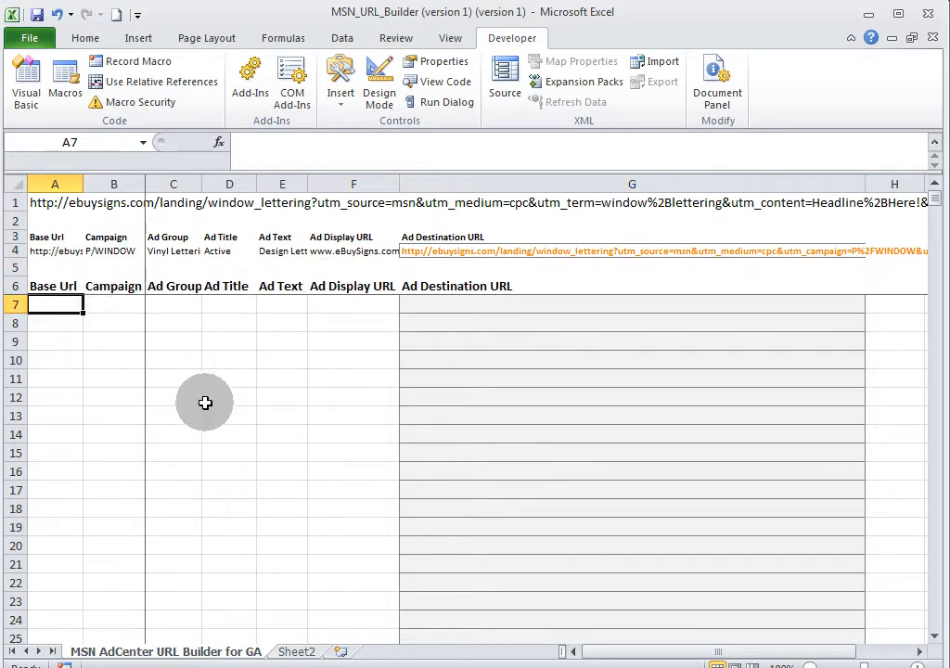
{"action": "mouse_move", "coordinate": [205, 403]}
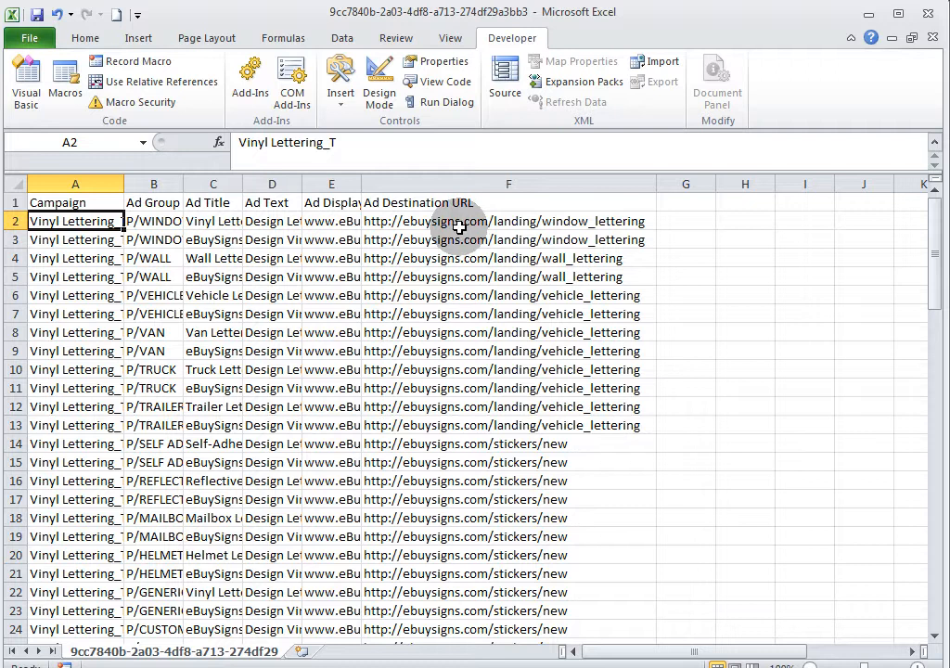
Paste exported URLs into A7 and campaign-through-display-URL columns into B7, then check the values
{"action": "left_click", "coordinate": [508, 221]}
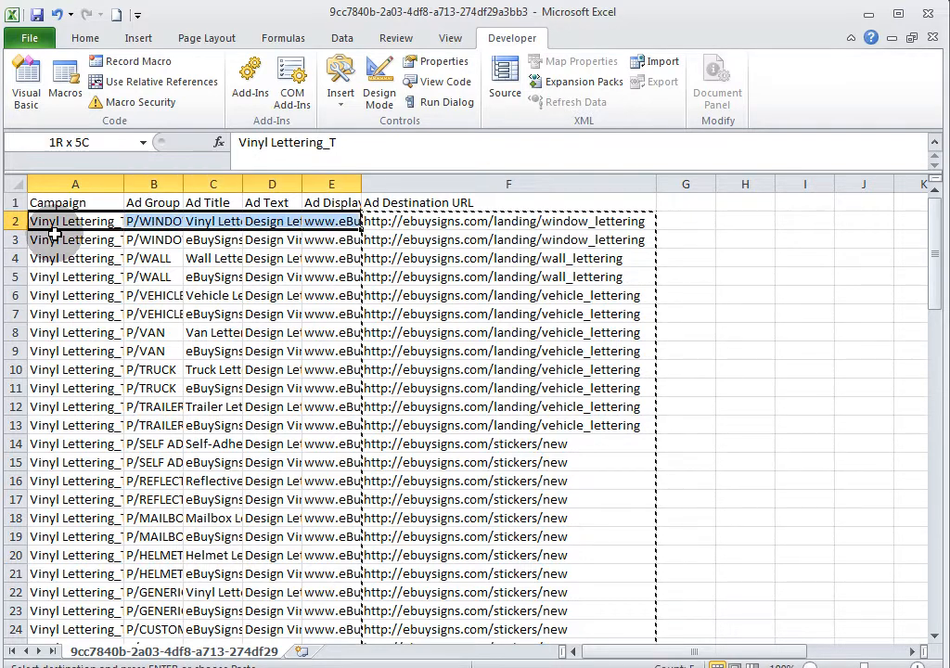
{"action": "scroll", "scroll_direction": "down", "scroll_amount": 3}
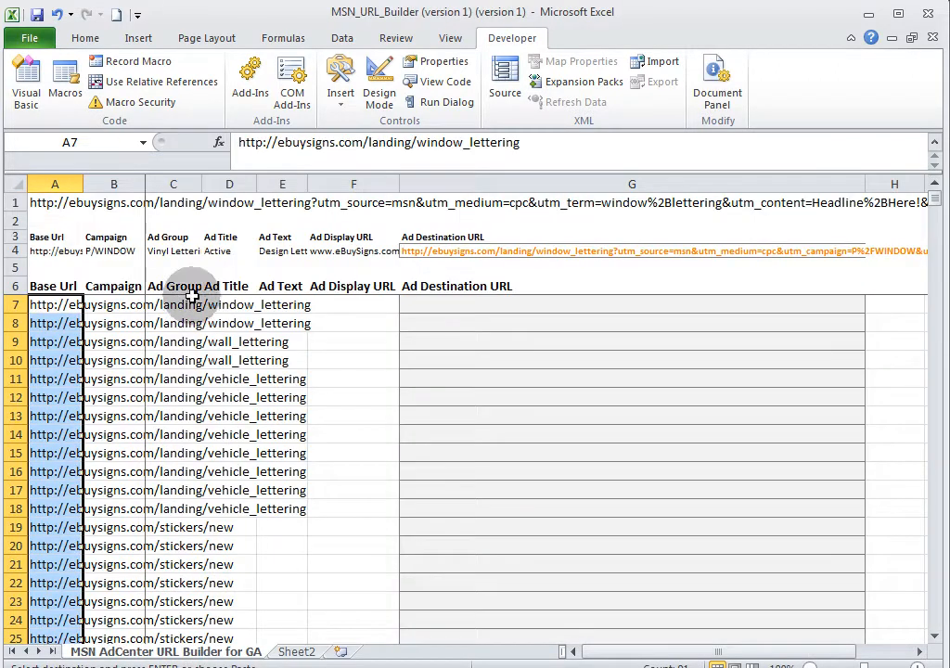
{"action": "left_click", "coordinate": [115, 305]}
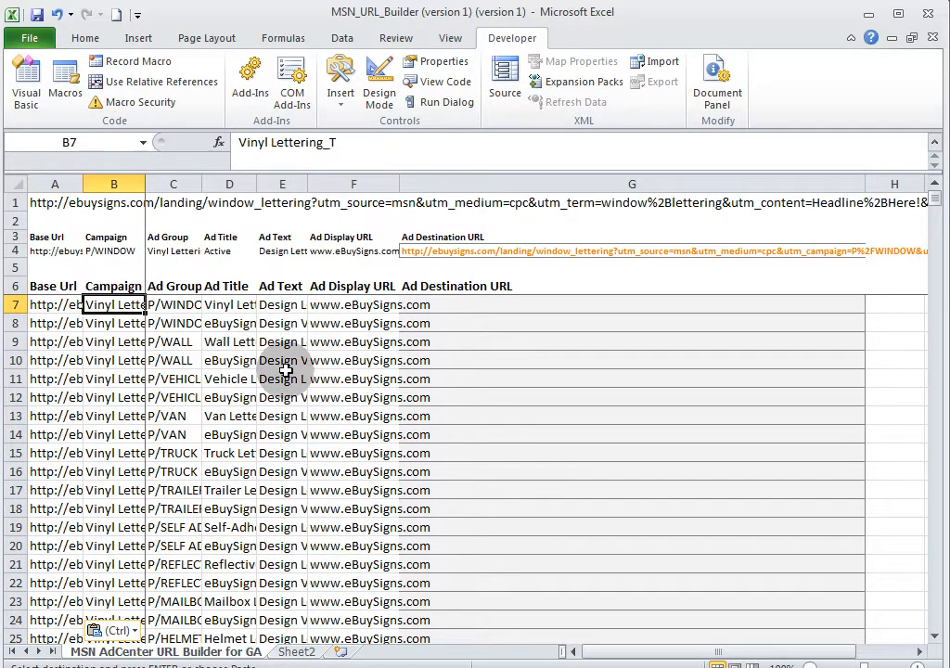
{"action": "left_click", "coordinate": [174, 305]}
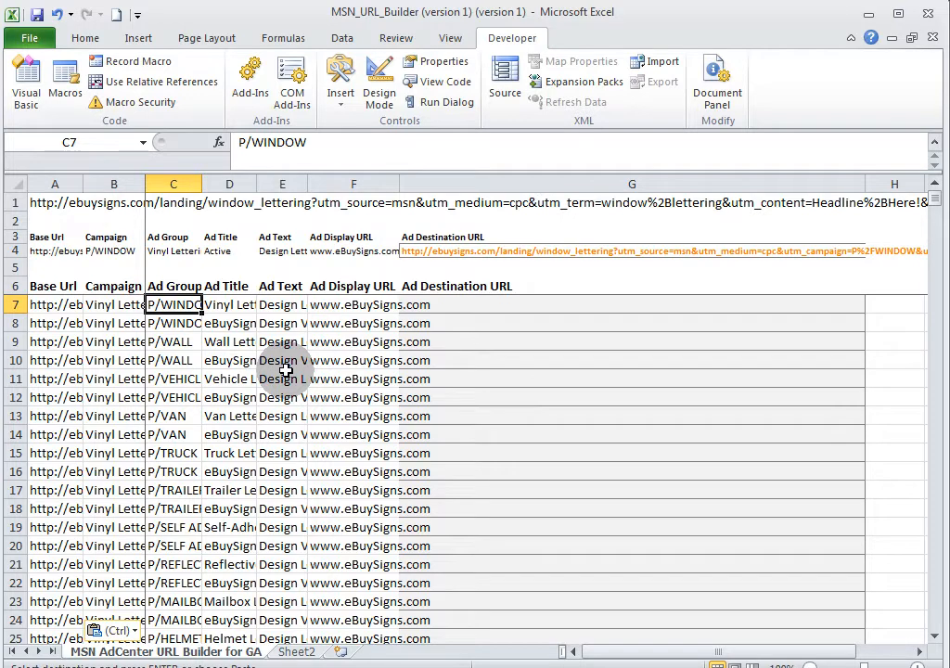
{"action": "left_click", "coordinate": [228, 304]}
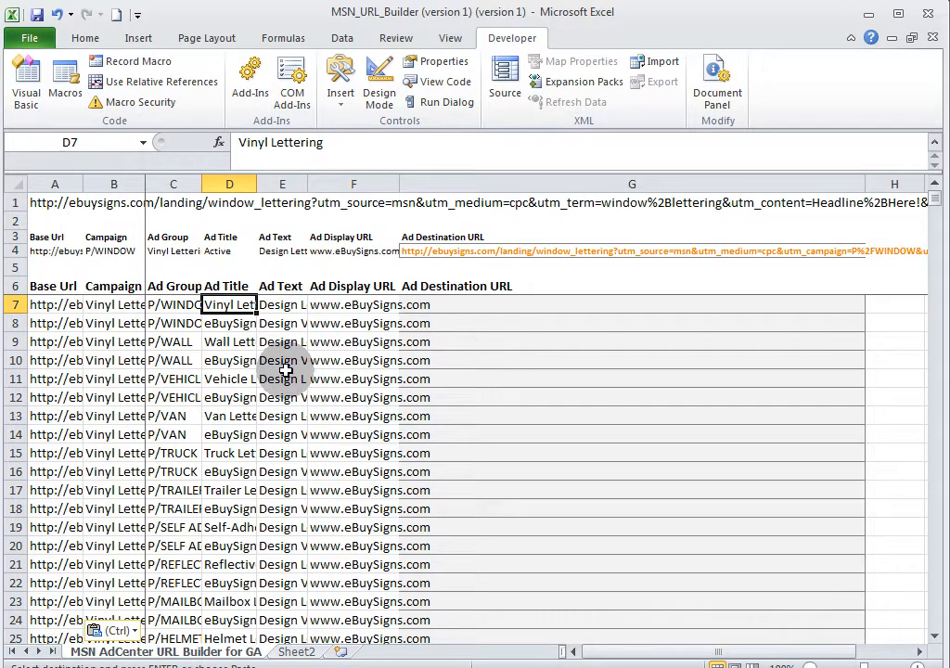
{"action": "left_click", "coordinate": [282, 305]}
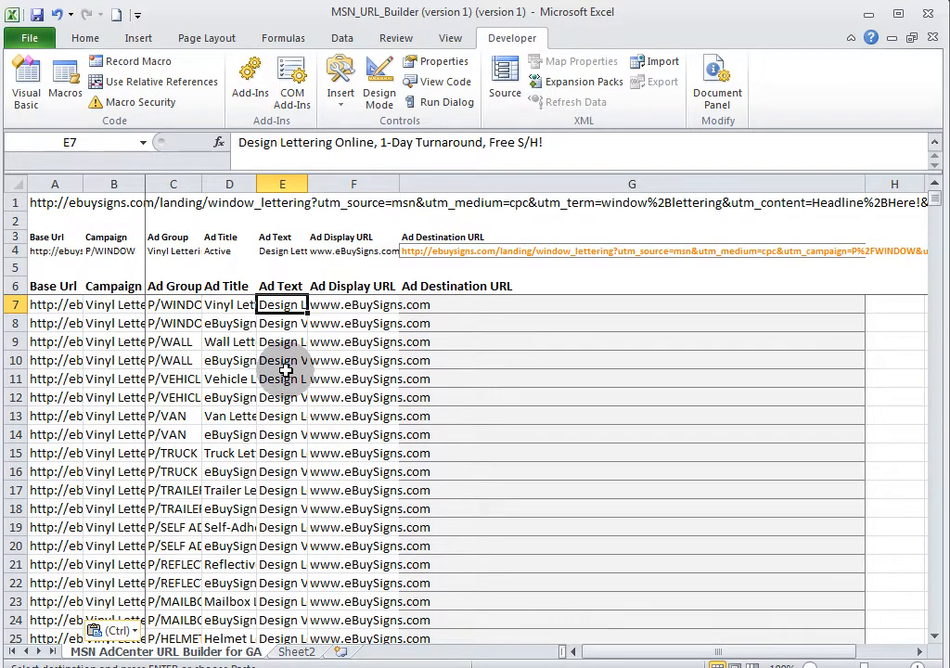
{"action": "left_click", "coordinate": [353, 304]}
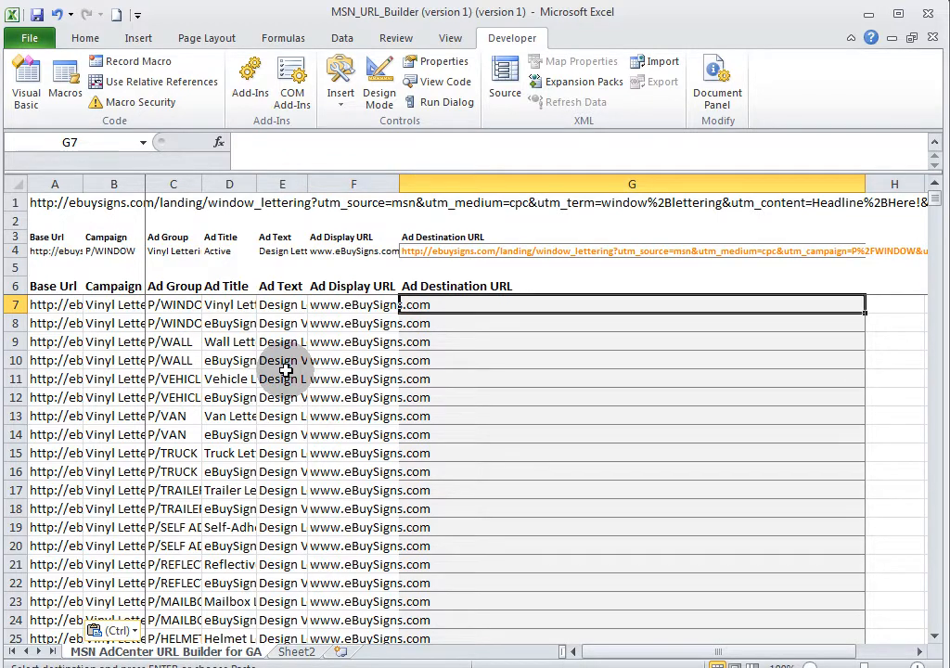
{"action": "left_click", "coordinate": [640, 251]}
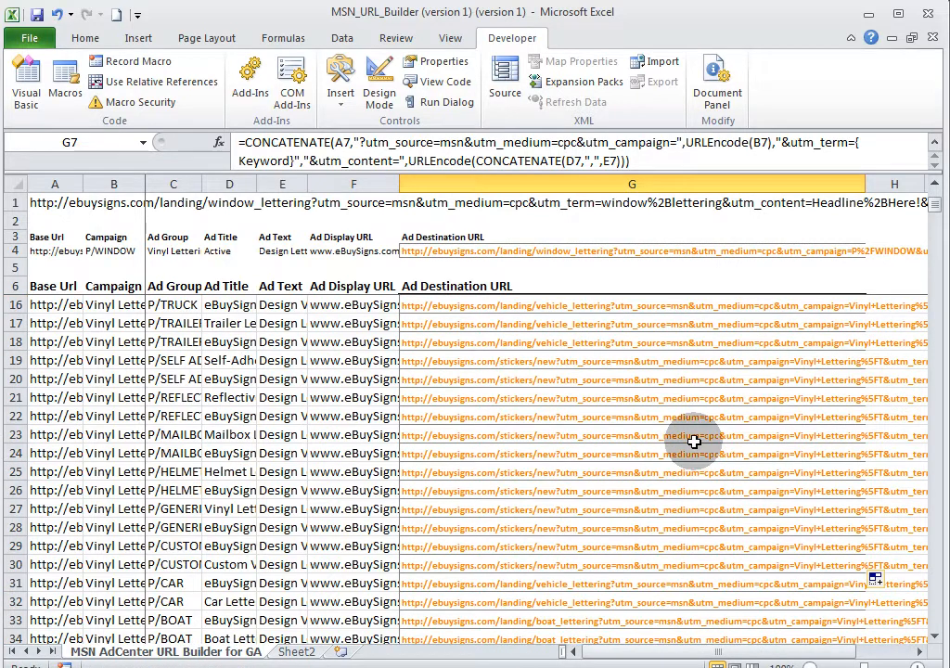
{"action": "scroll", "scroll_direction": "down", "scroll_amount": 3}
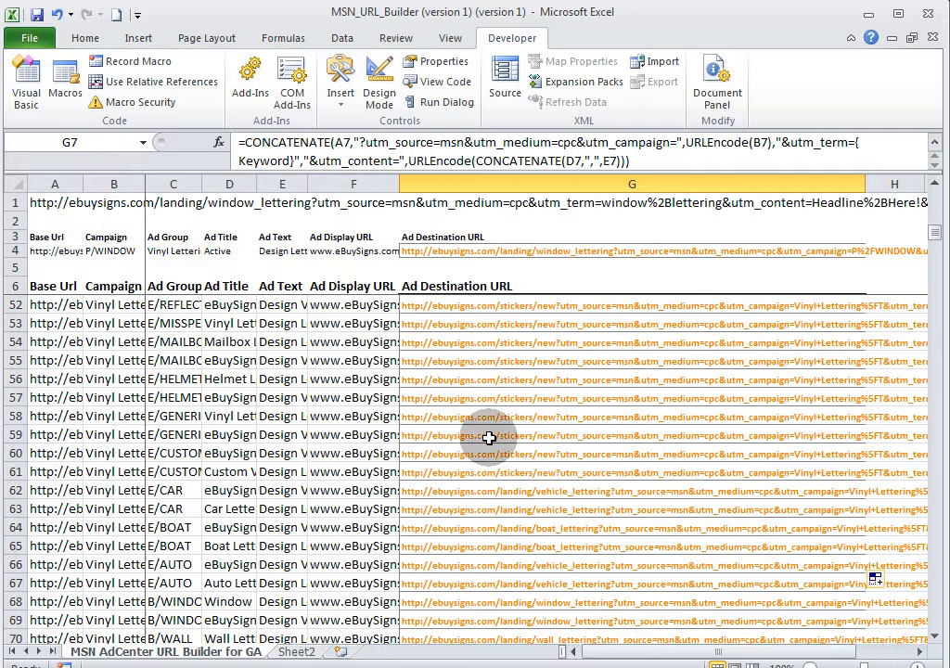
{"action": "left_click", "coordinate": [489, 435]}
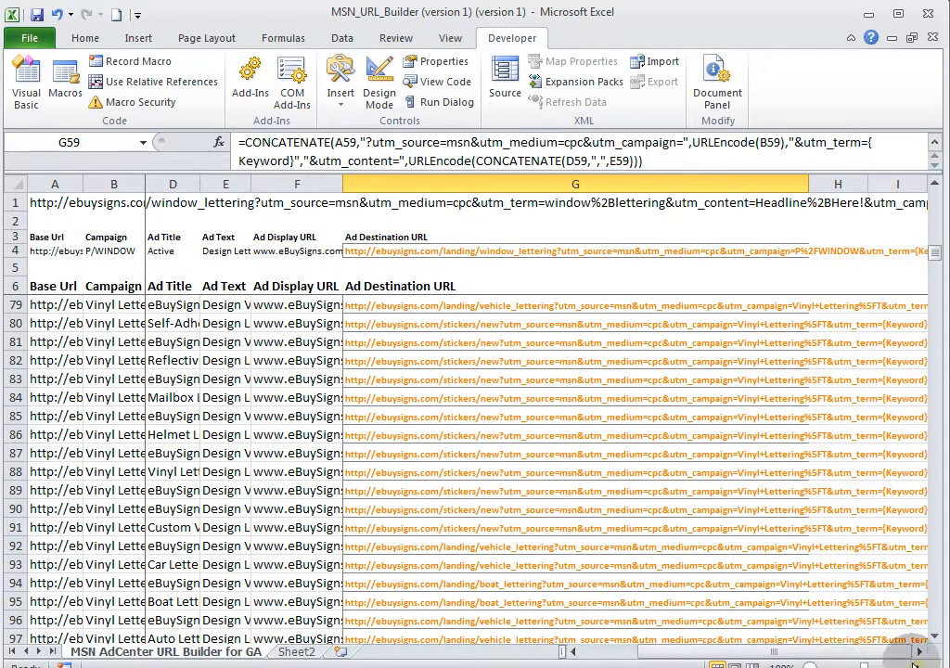
{"action": "scroll", "scroll_direction": "right", "scroll_amount": 3}
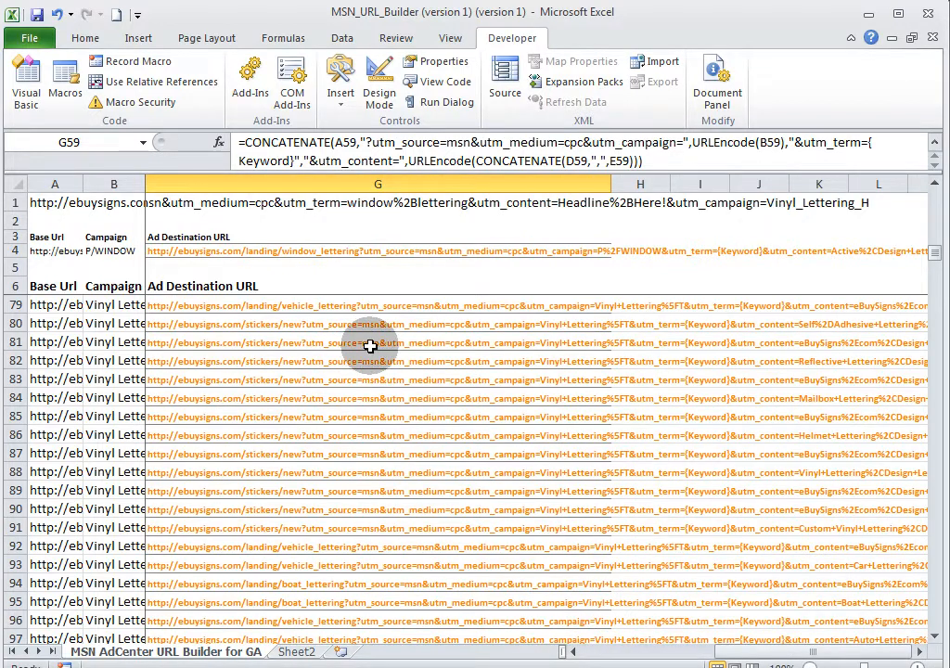
{"action": "mouse_move", "coordinate": [380, 346]}
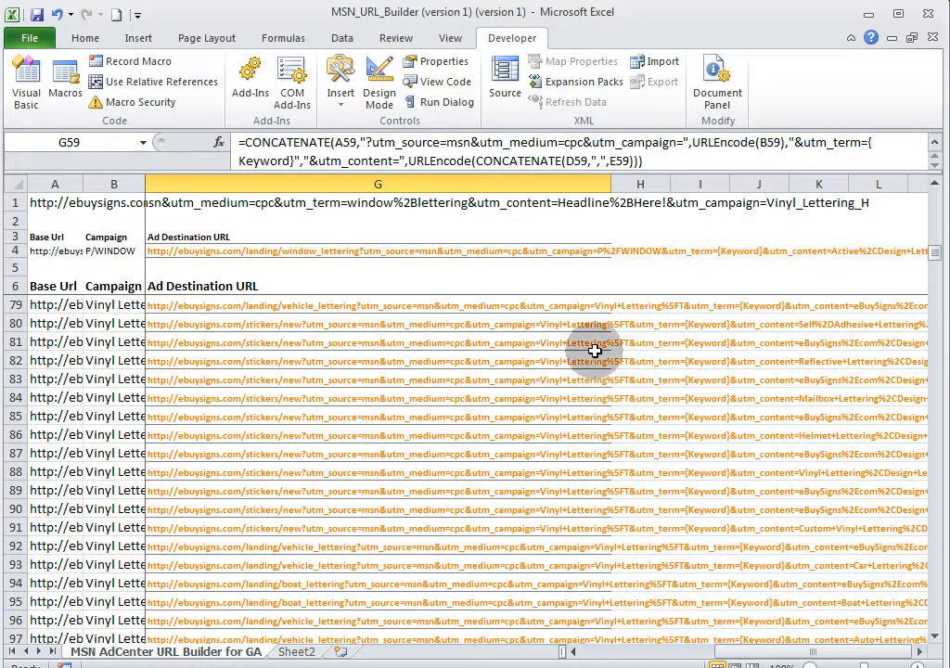
{"action": "mouse_move", "coordinate": [713, 343]}
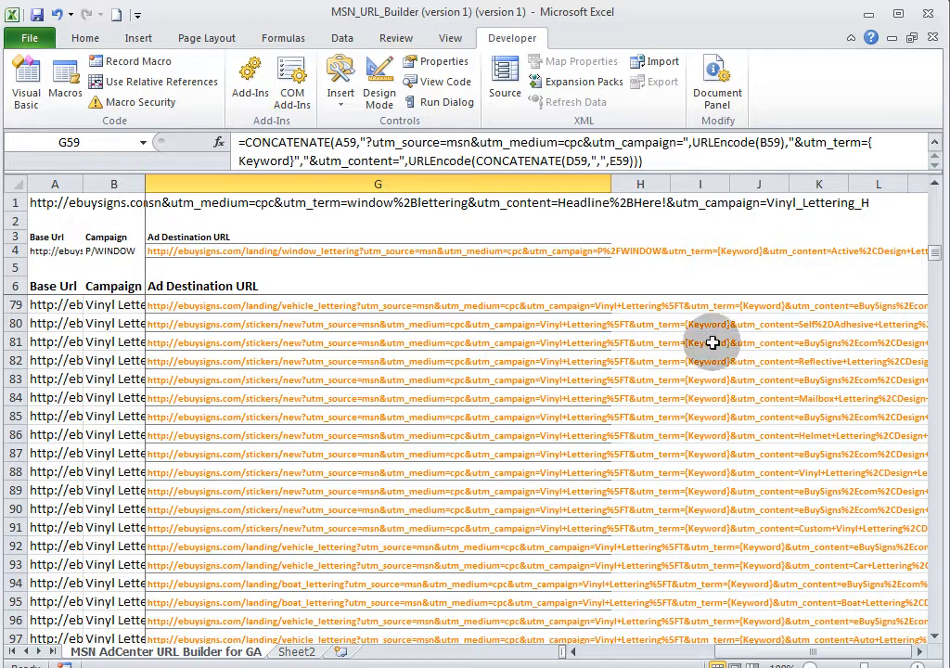
{"action": "left_click", "coordinate": [699, 341]}
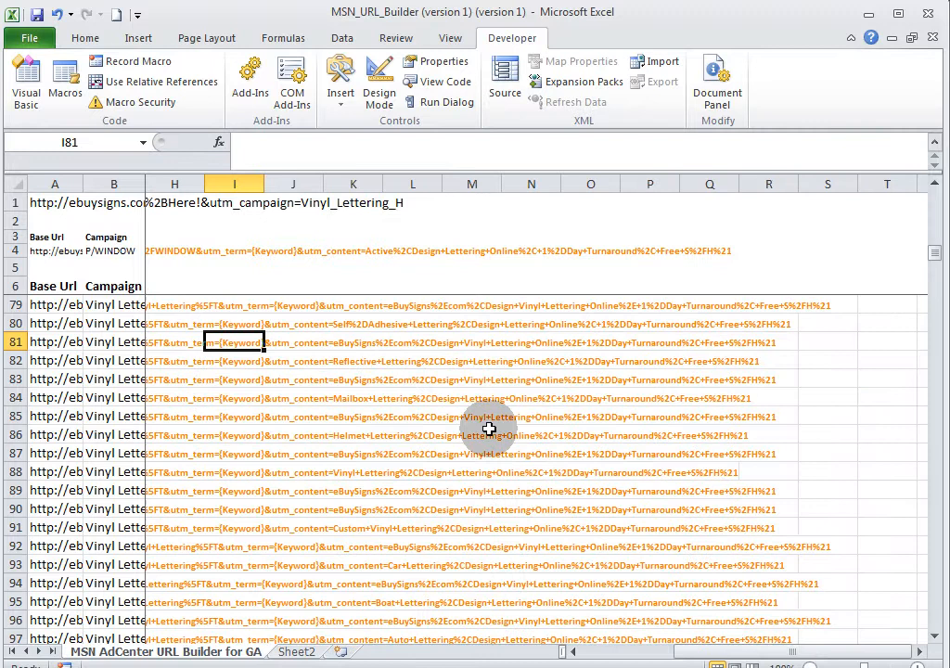
{"action": "mouse_move", "coordinate": [441, 353]}
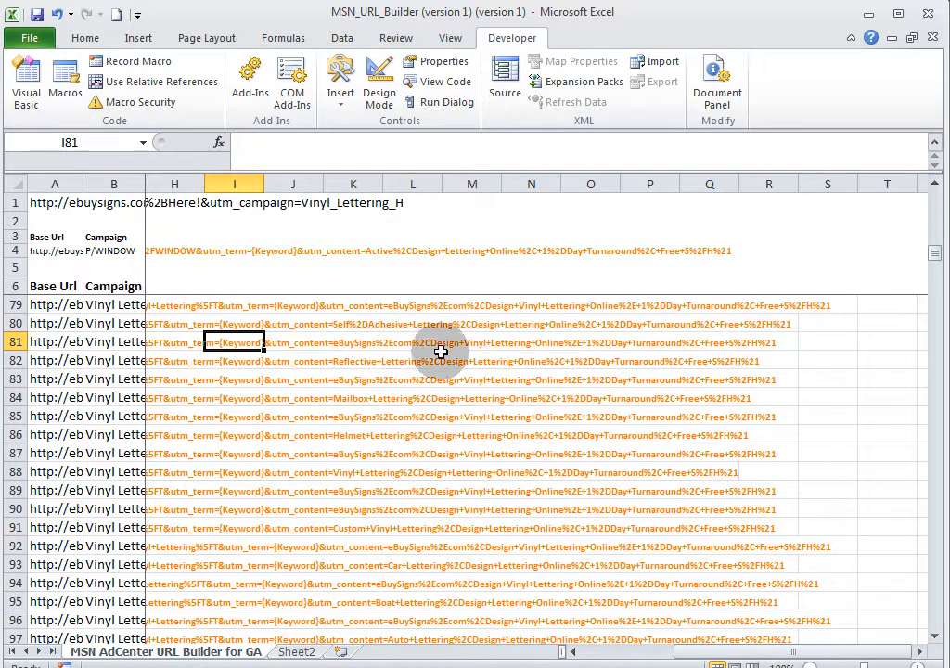
{"action": "mouse_move", "coordinate": [636, 352]}
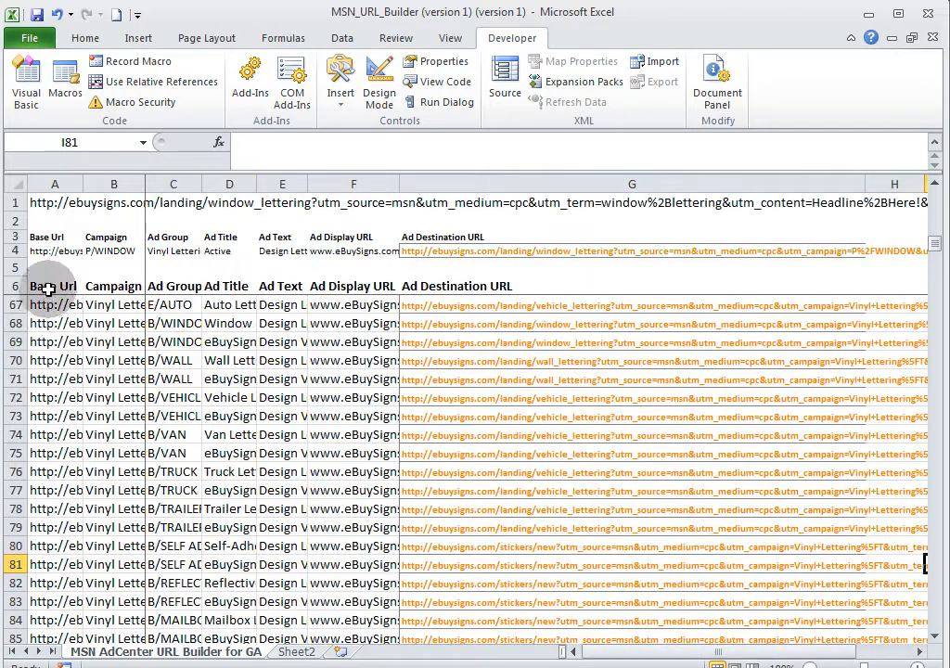
Select the ad table from the Campaign header row downward
{"action": "left_click", "coordinate": [54, 286]}
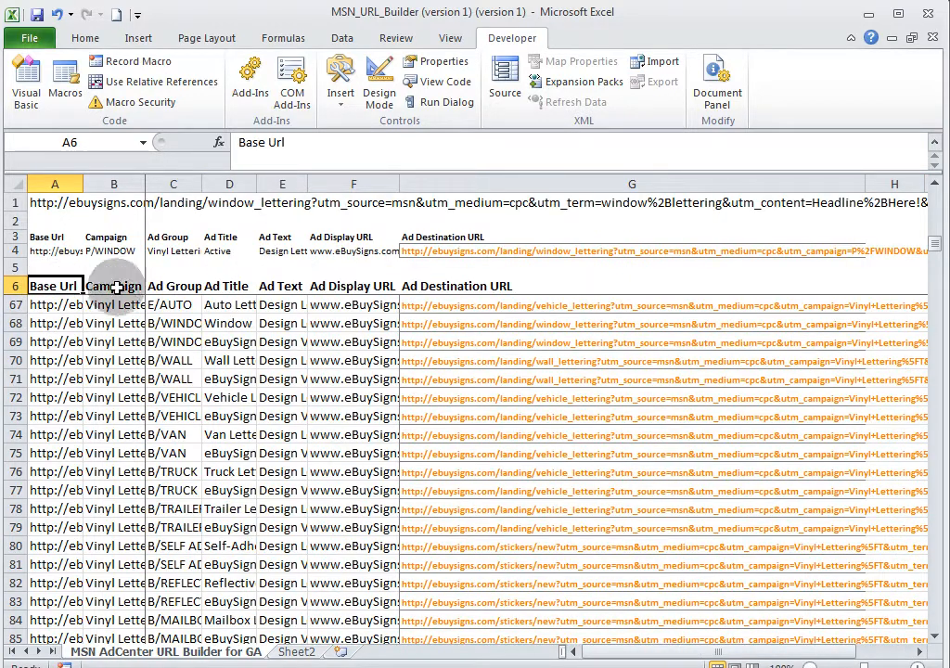
{"action": "left_click", "coordinate": [113, 304]}
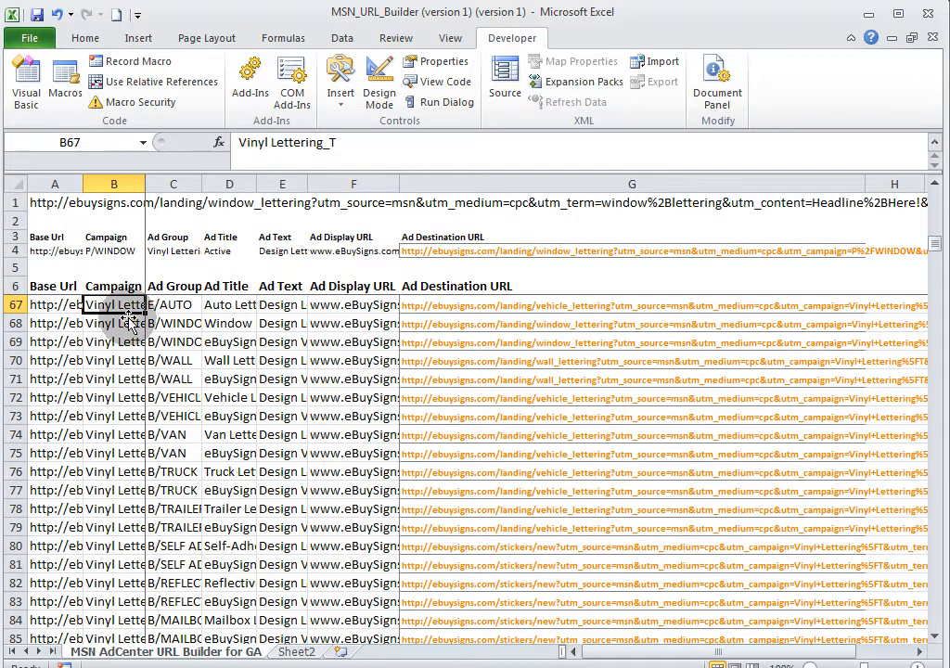
{"action": "scroll", "scroll_direction": "down", "scroll_amount": 3}
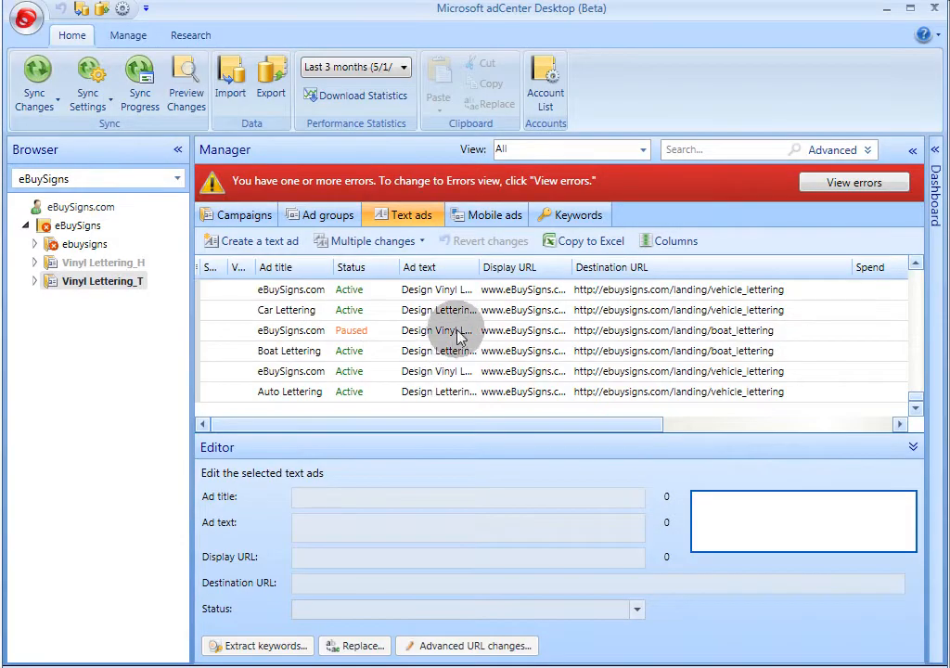
{"action": "mouse_move", "coordinate": [369, 240]}
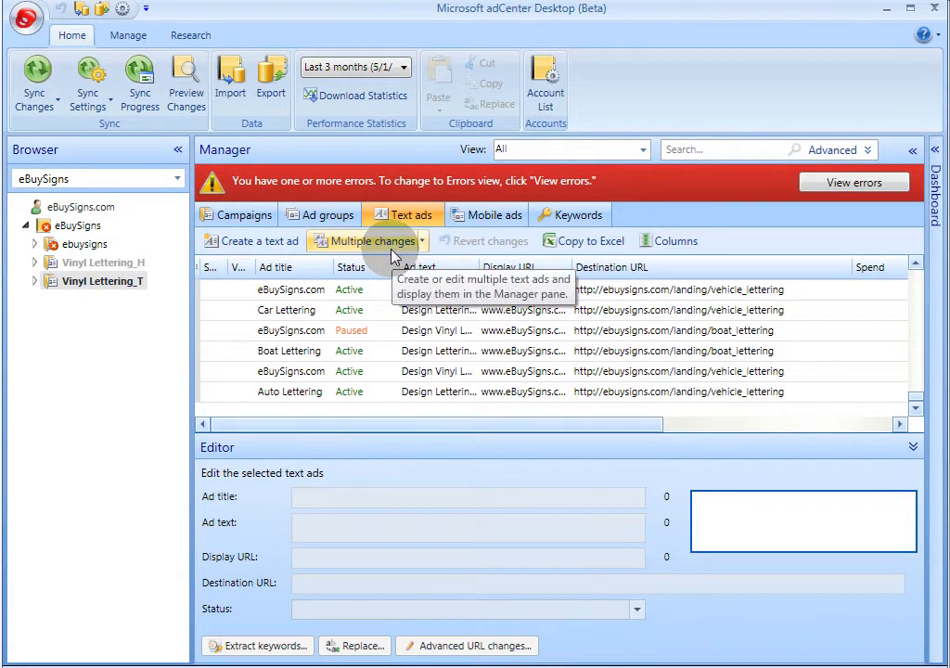
Open Multiple changes, choose 'Campaigns and ad groups are specified in the text ad data', and continue
{"action": "left_click", "coordinate": [363, 240]}
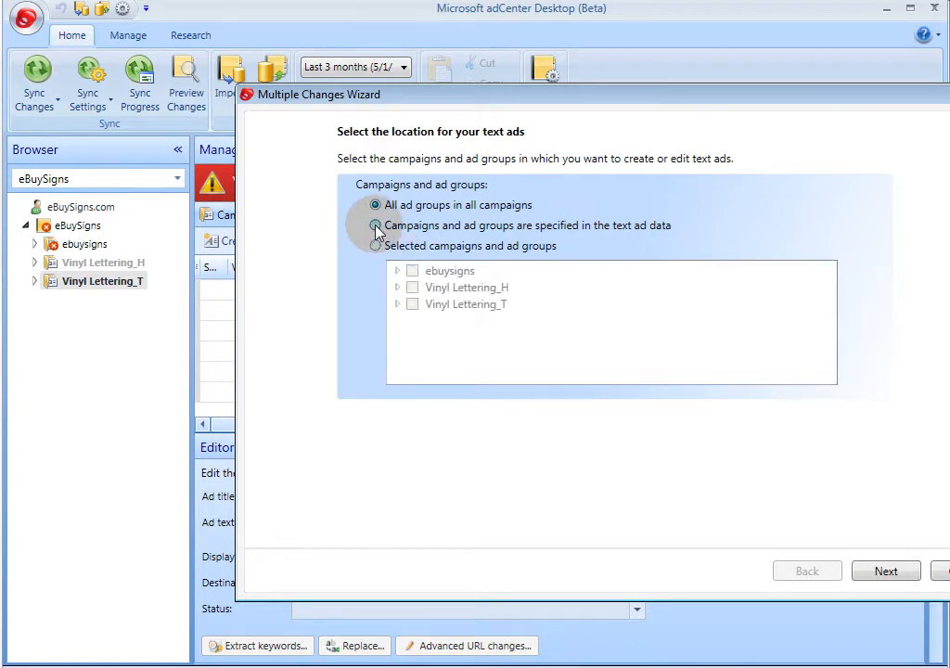
{"action": "left_click", "coordinate": [375, 226]}
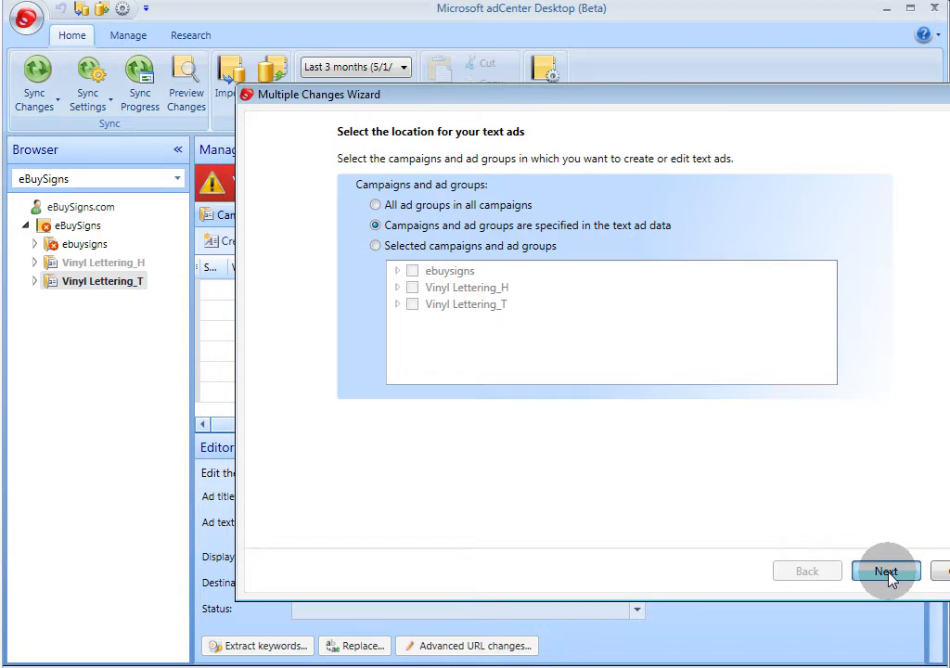
{"action": "left_click", "coordinate": [885, 571]}
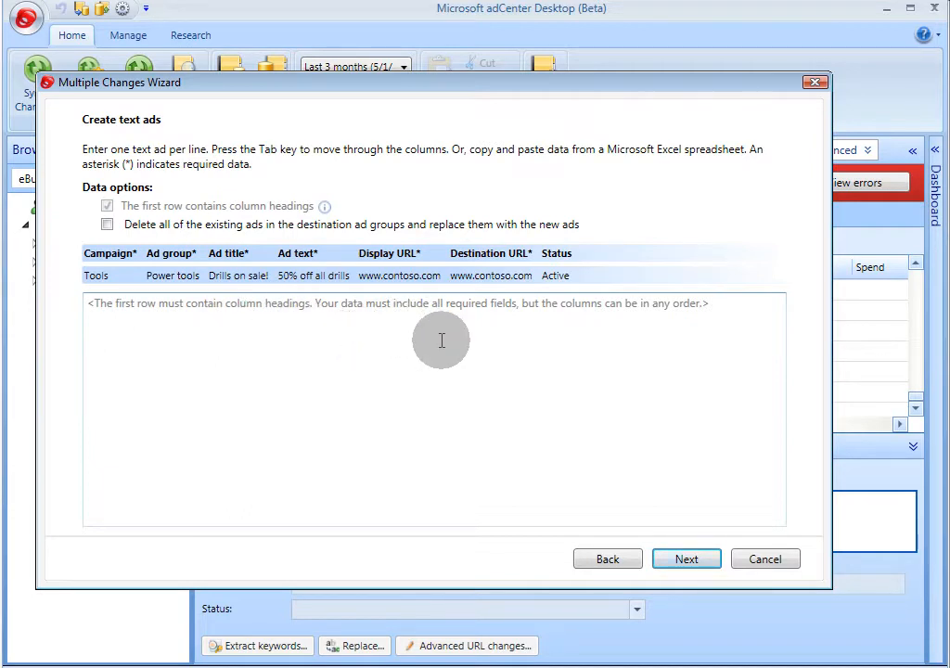
{"action": "mouse_move", "coordinate": [636, 331]}
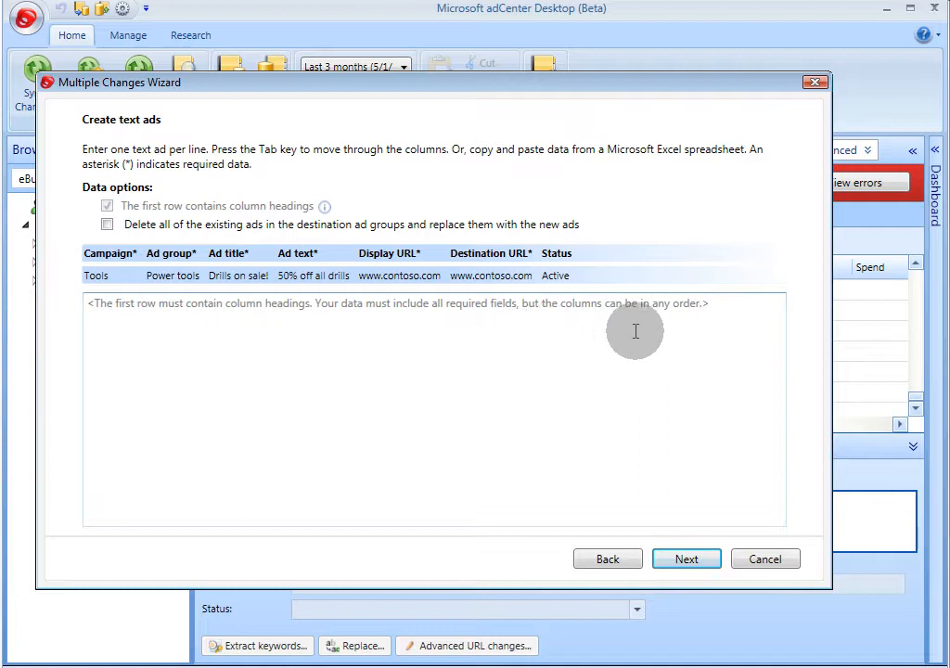
{"action": "mouse_move", "coordinate": [694, 328]}
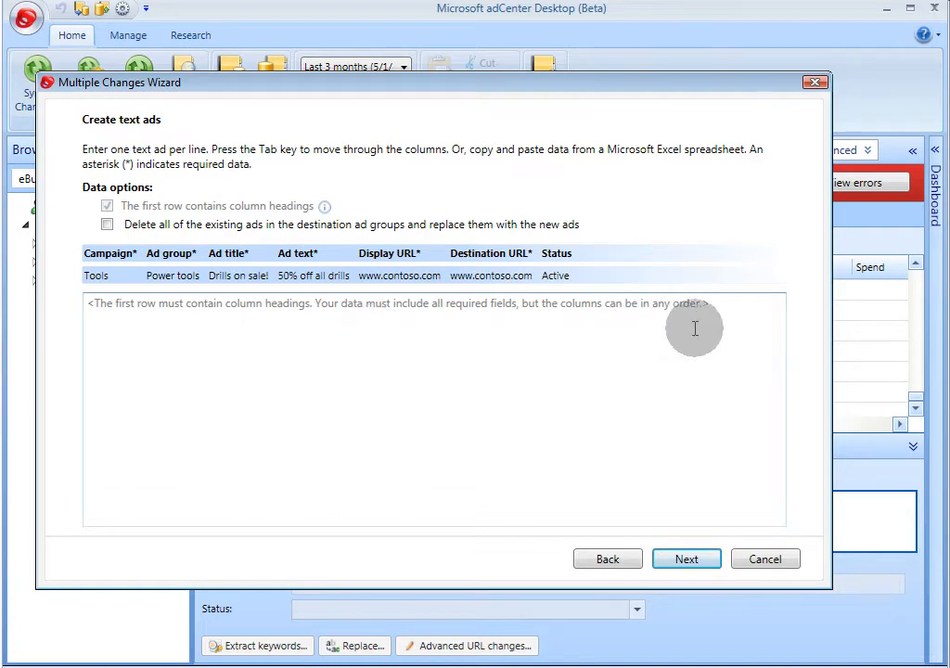
{"action": "mouse_move", "coordinate": [715, 306]}
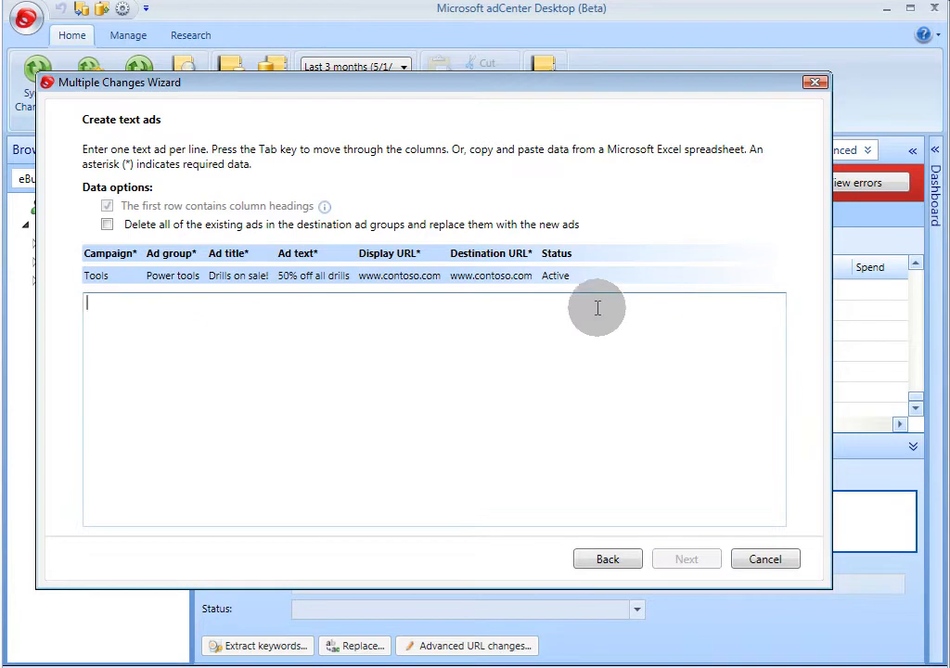
{"action": "mouse_move", "coordinate": [606, 323]}
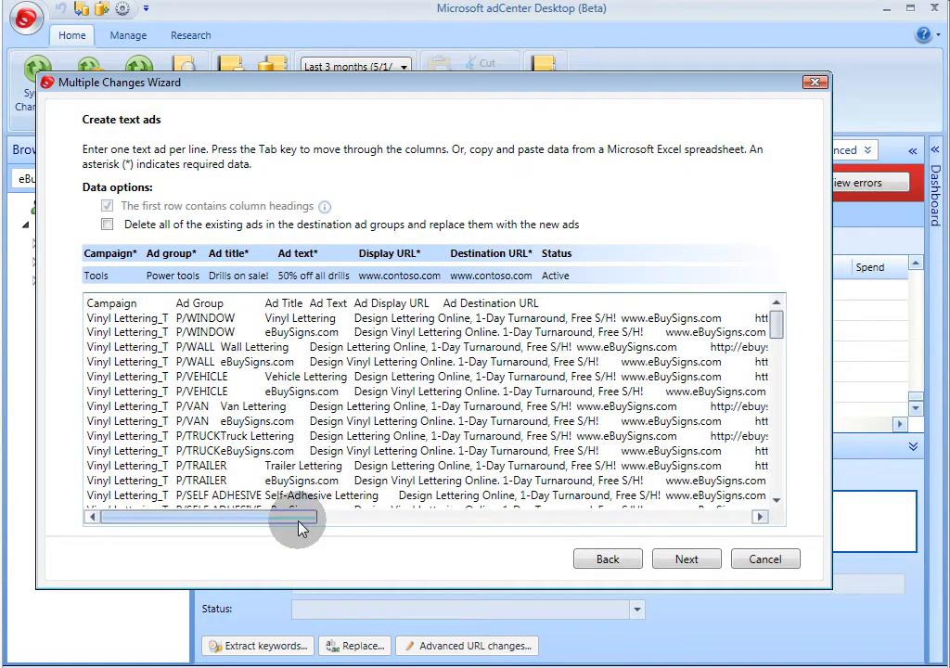
Check the pasted ad rows' encoded destination URLs and submit them for processing
{"action": "left_click_drag", "start_coordinate": [297, 517], "coordinate": [687, 517]}
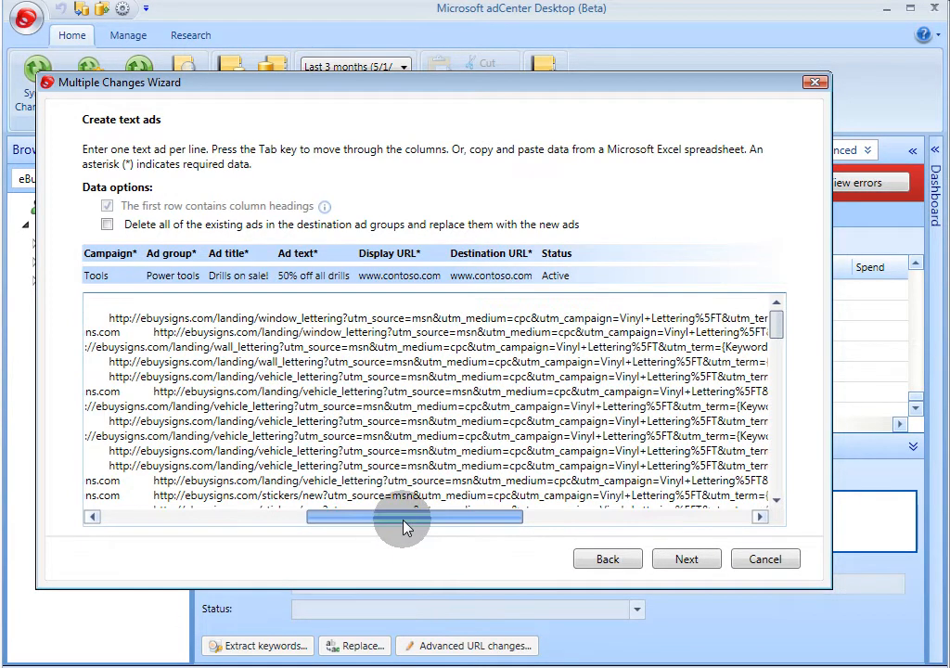
{"action": "left_click_drag", "start_coordinate": [415, 516], "coordinate": [554, 516]}
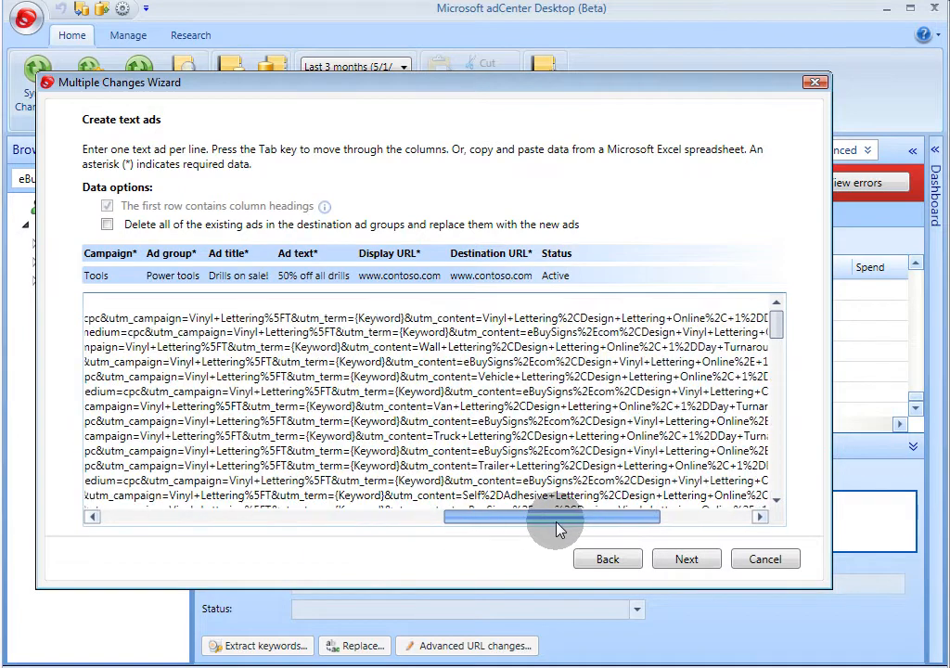
{"action": "left_click", "coordinate": [685, 558]}
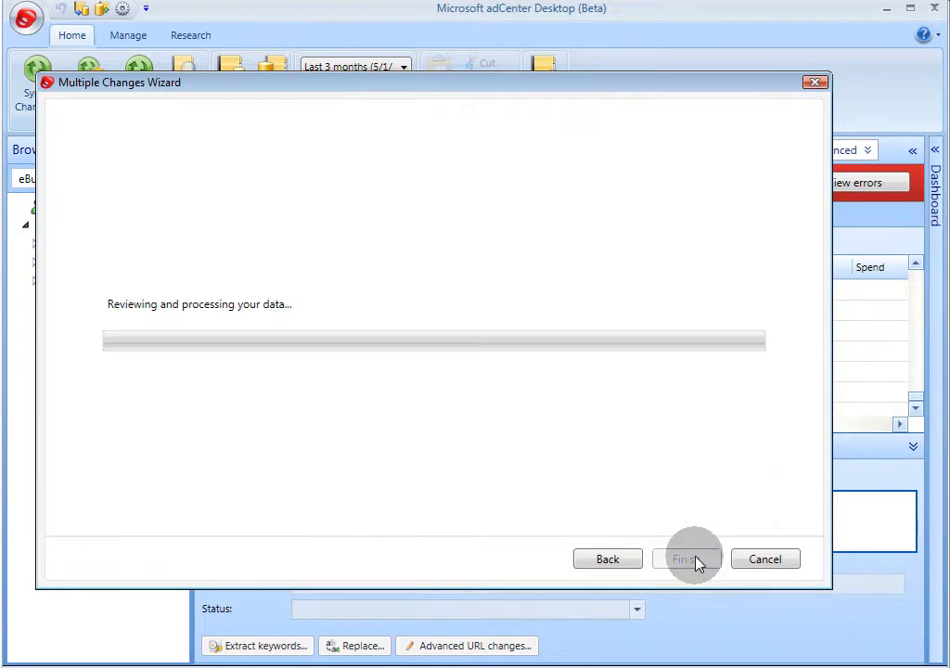
{"action": "mouse_move", "coordinate": [665, 461]}
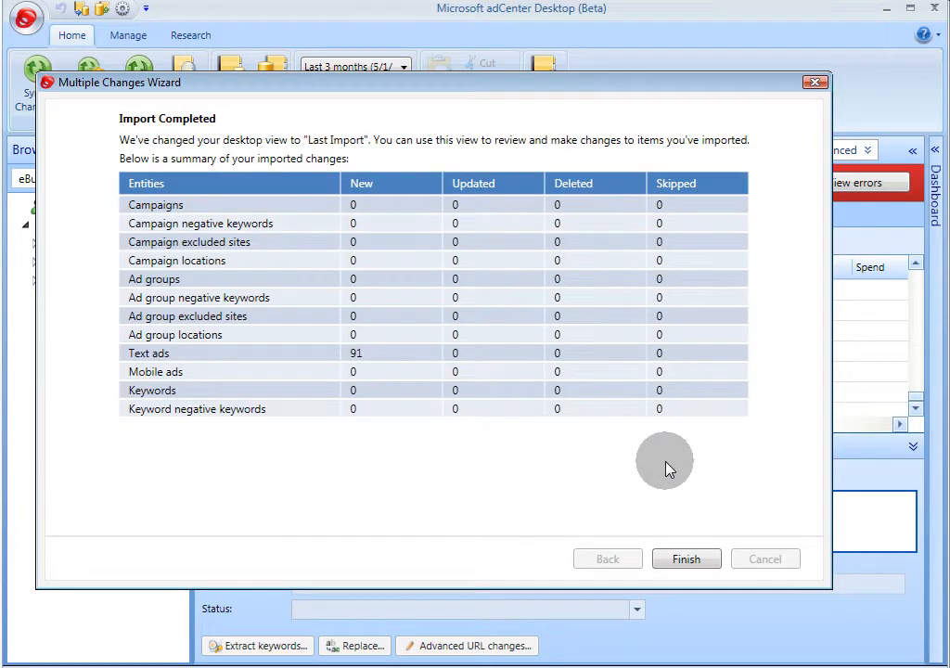
{"action": "mouse_move", "coordinate": [666, 455]}
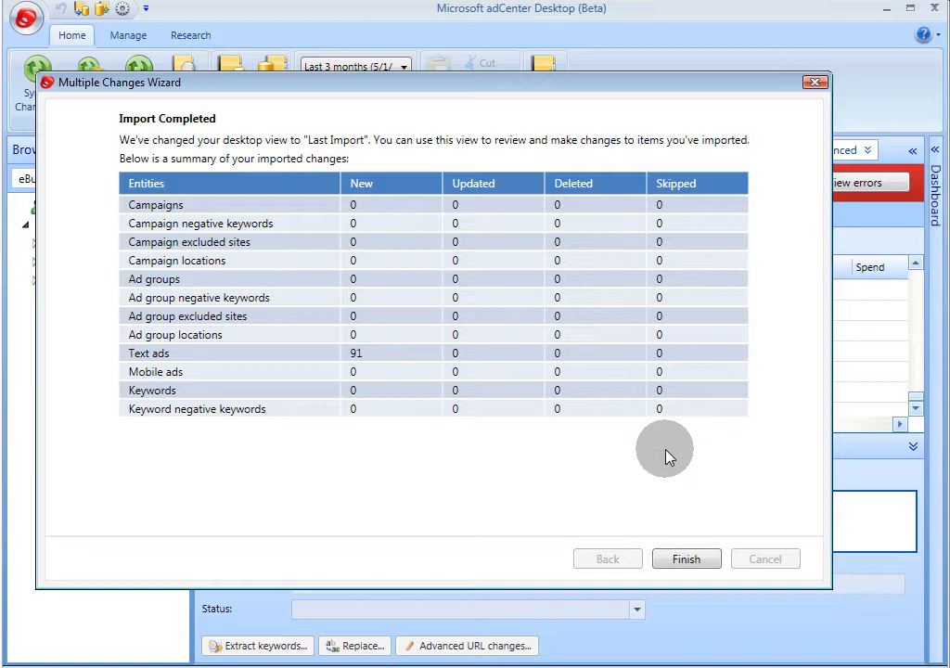
{"action": "mouse_move", "coordinate": [376, 395]}
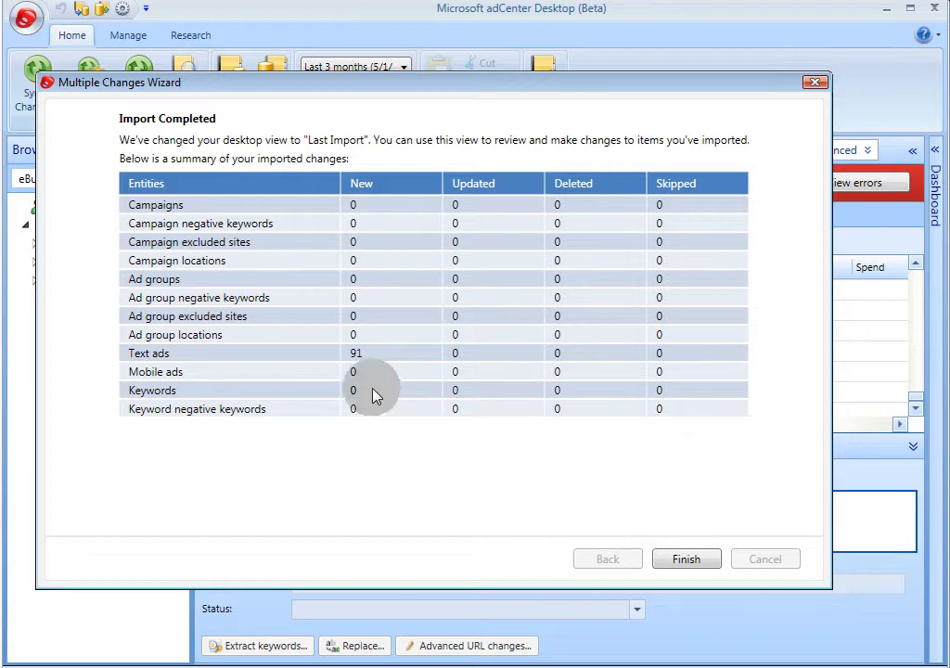
{"action": "mouse_move", "coordinate": [376, 357]}
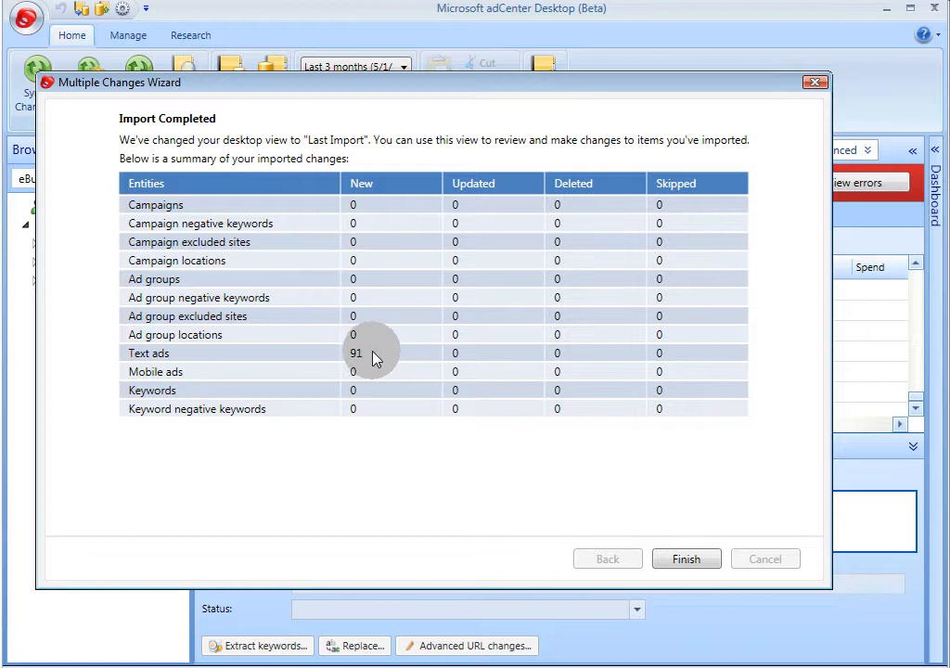
{"action": "mouse_move", "coordinate": [209, 362]}
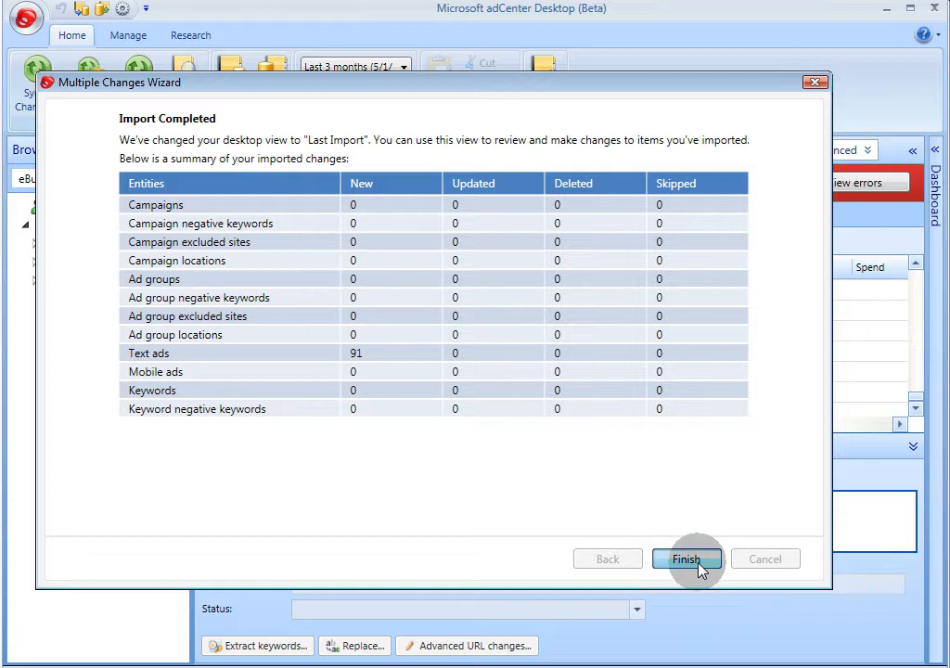
Finish the wizard after the import summary reports 91 new text ads
{"action": "left_click", "coordinate": [687, 559]}
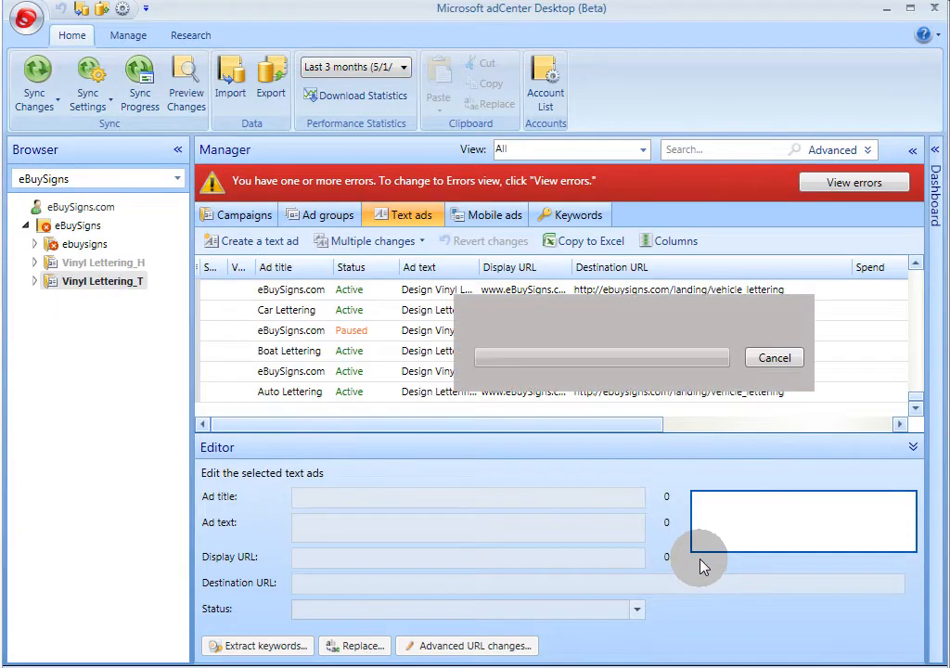